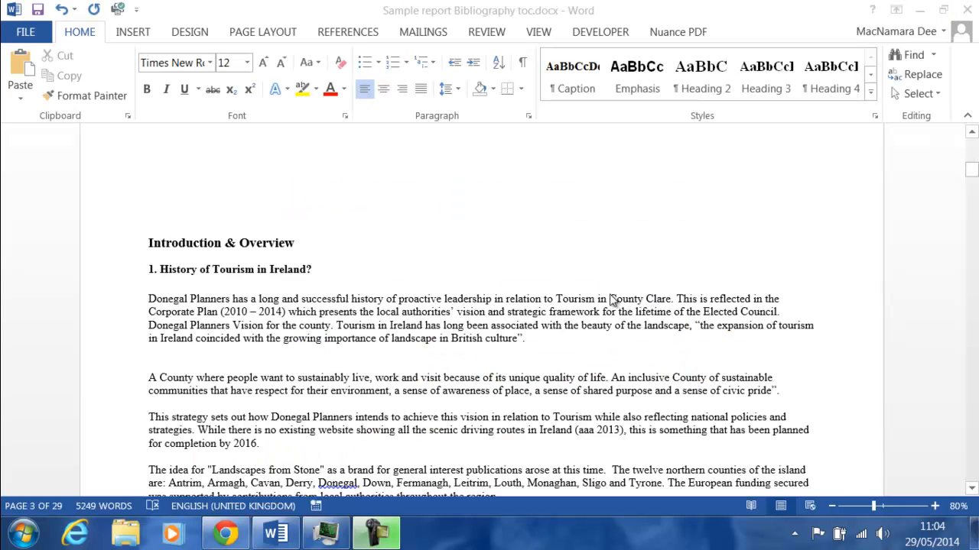
mouse_move(663, 300)
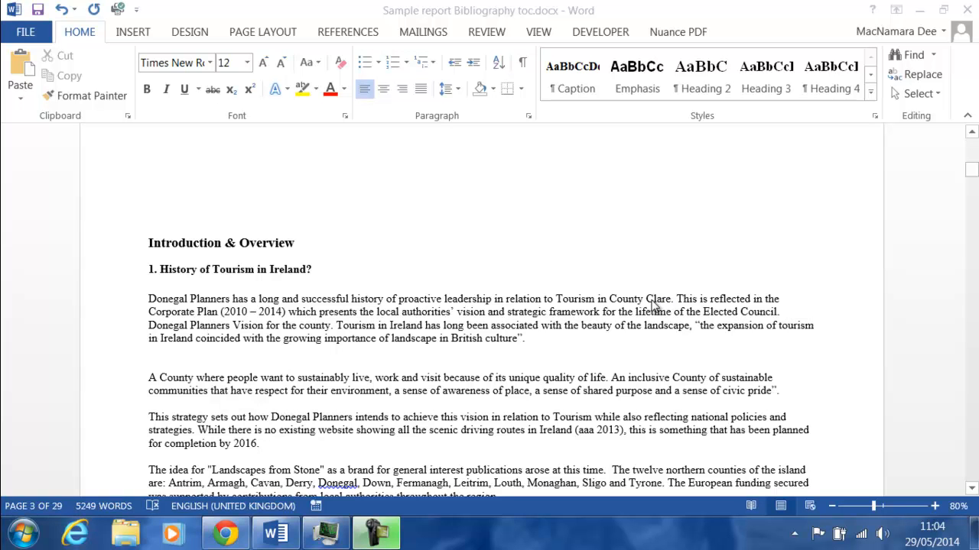
mouse_move(491, 321)
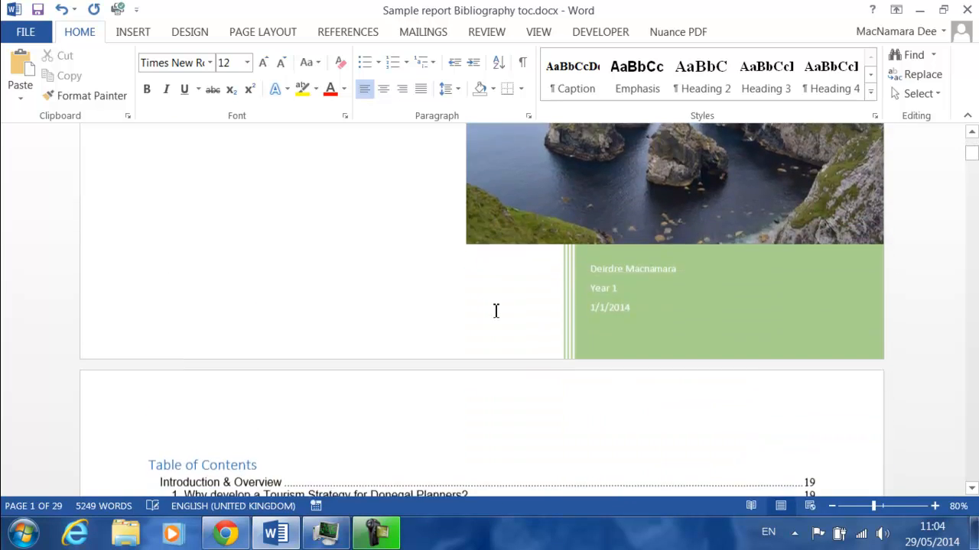
Step: Show the References tools and browse the citation Style list, with Harvard still current
scroll(down, 3)
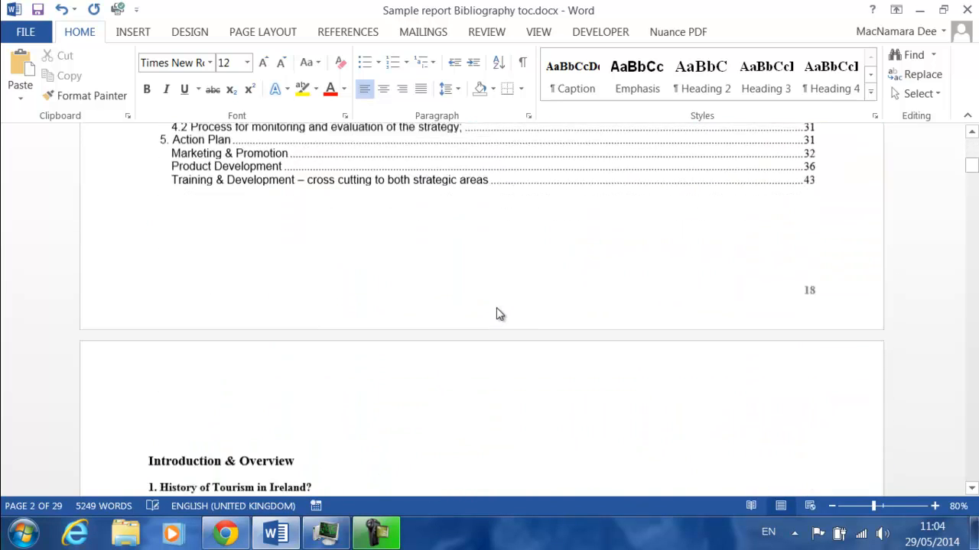
scroll(down, 3)
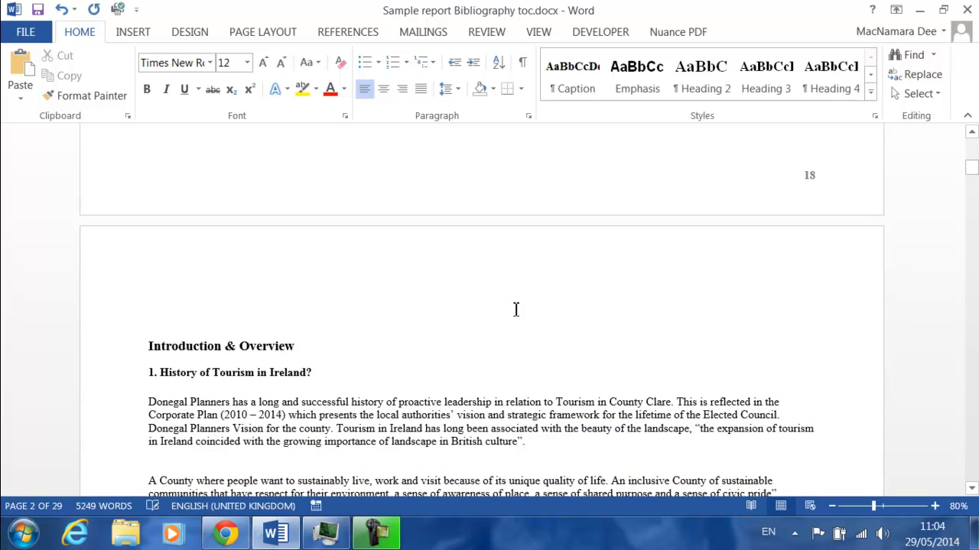
mouse_move(526, 316)
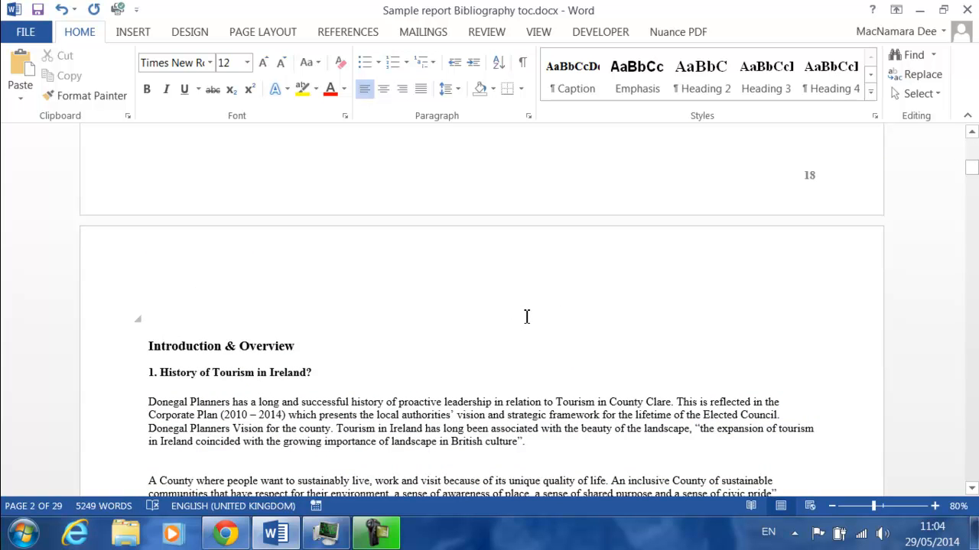
mouse_move(417, 415)
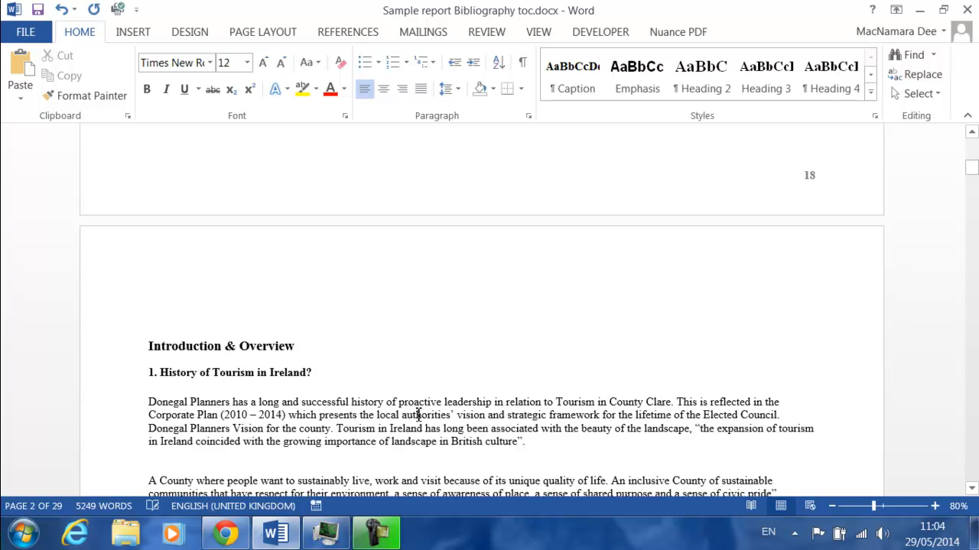
mouse_move(488, 421)
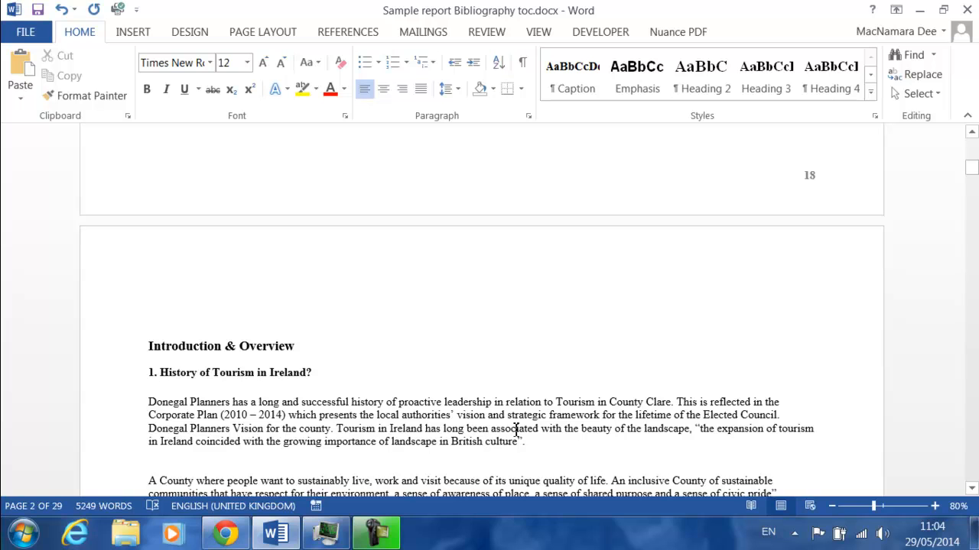
mouse_move(513, 430)
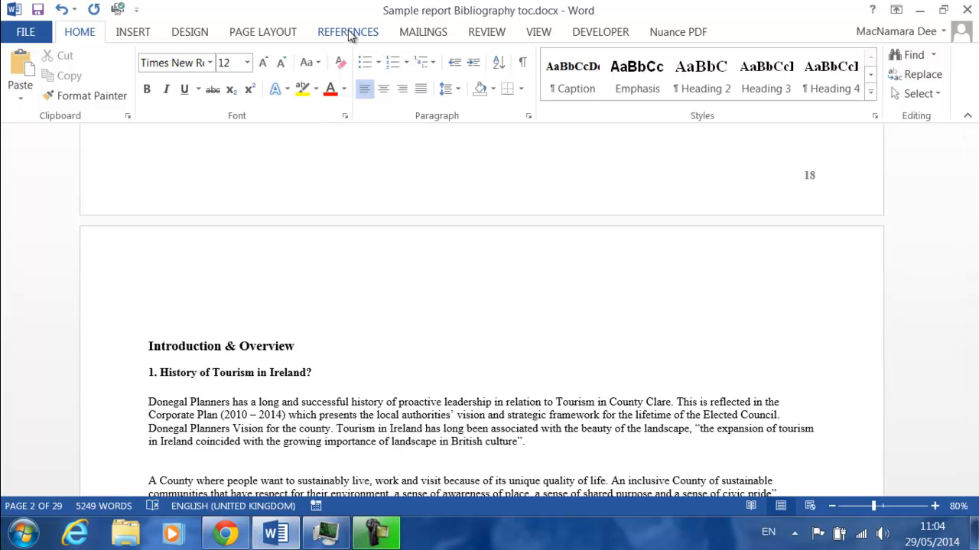
click(348, 31)
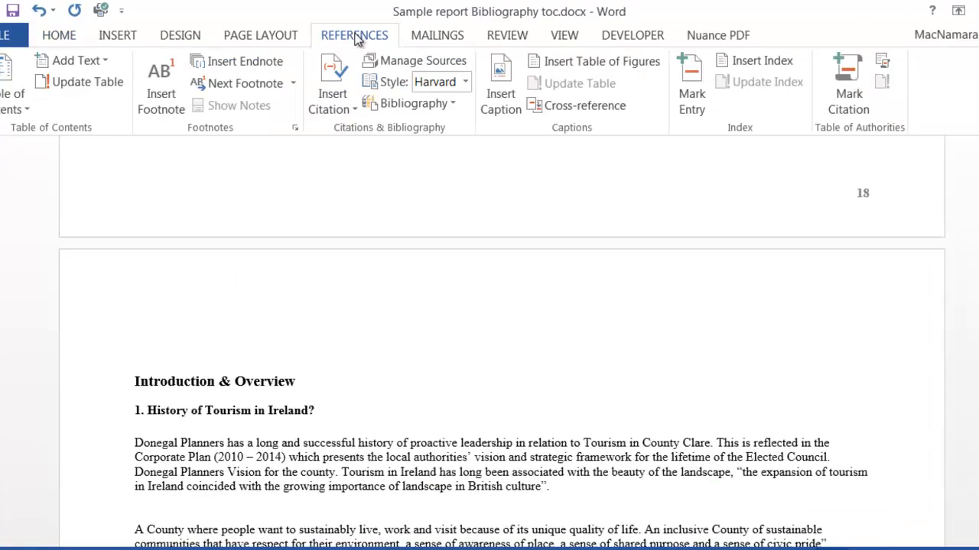
click(465, 81)
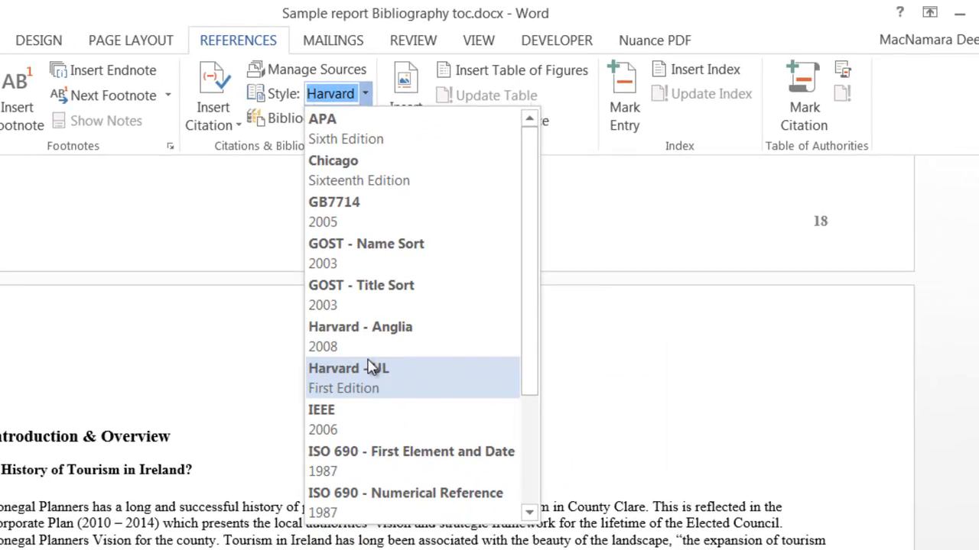
mouse_move(366, 252)
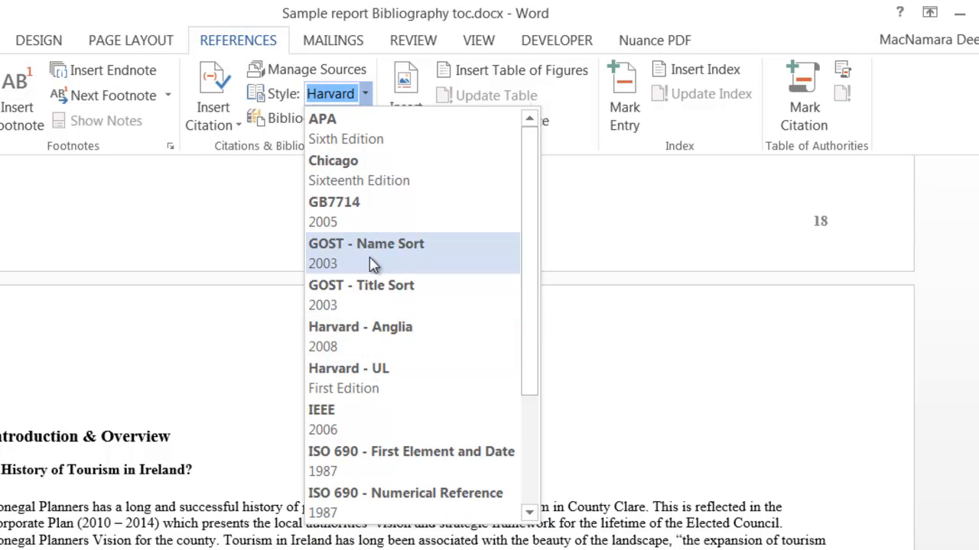
mouse_move(356, 138)
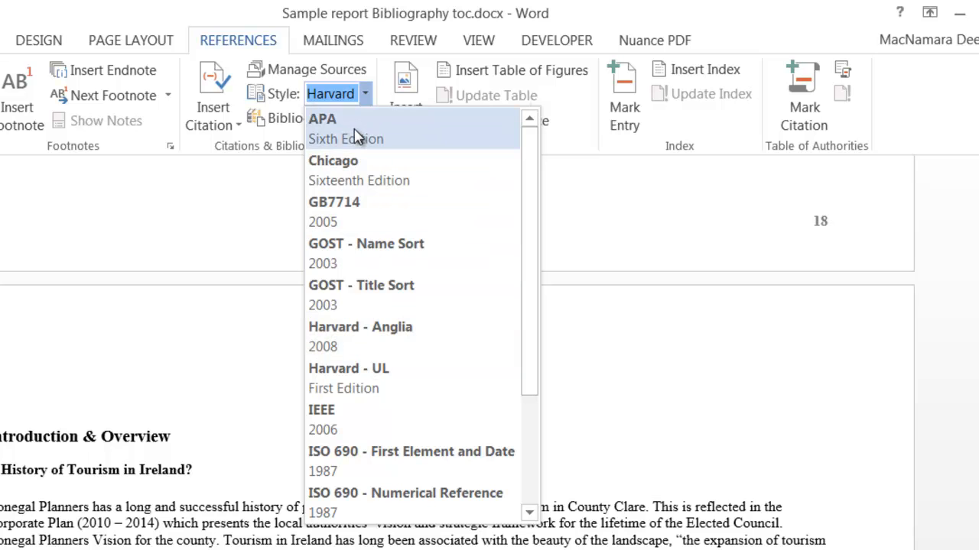
scroll(down, 3)
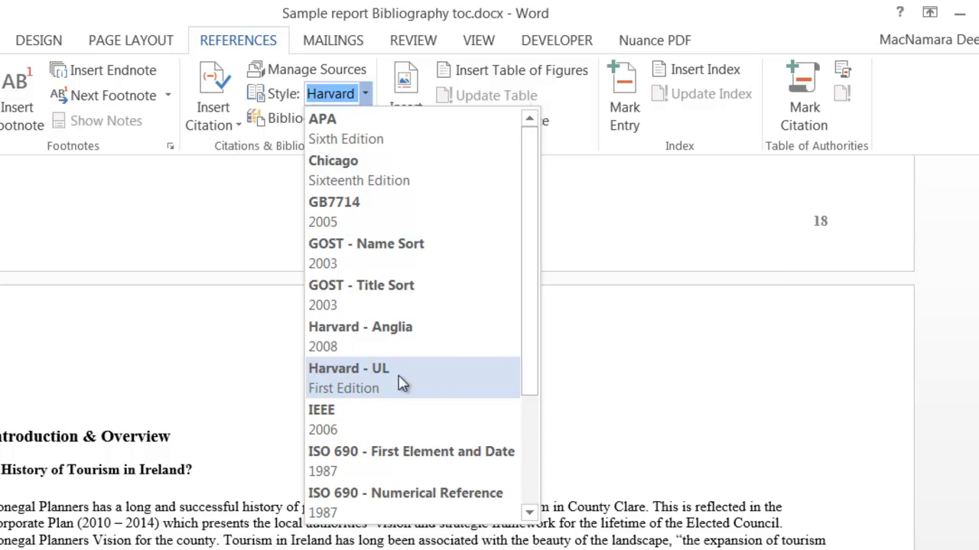
mouse_move(419, 379)
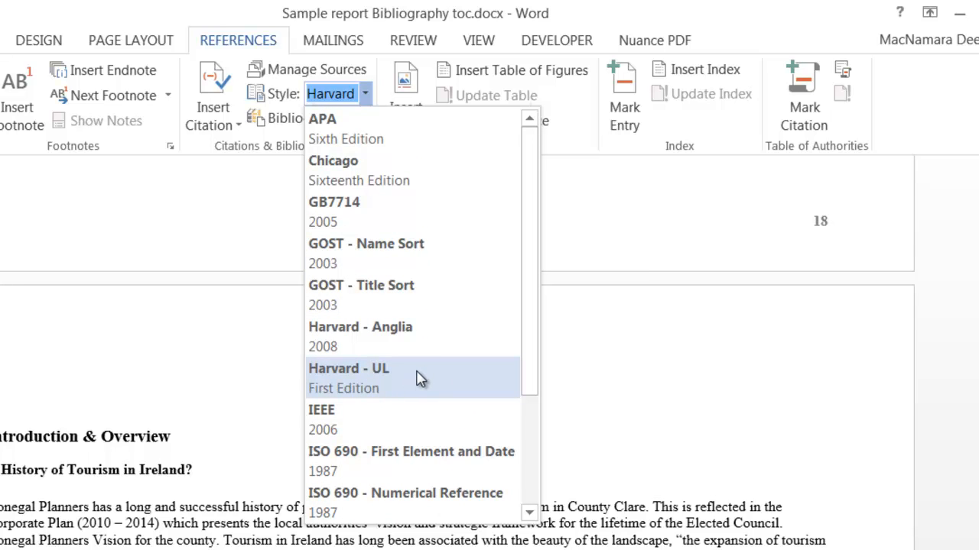
mouse_move(455, 376)
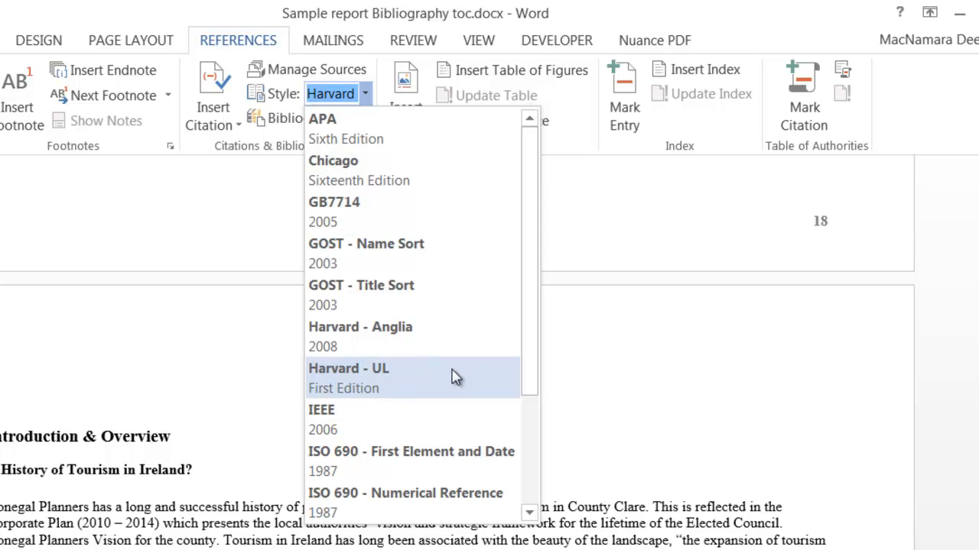
mouse_move(447, 382)
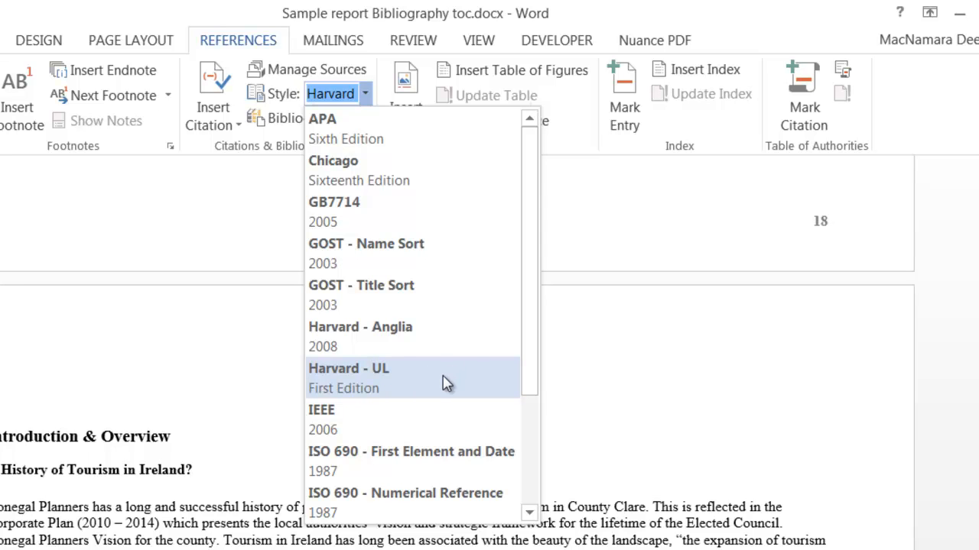
mouse_move(356, 380)
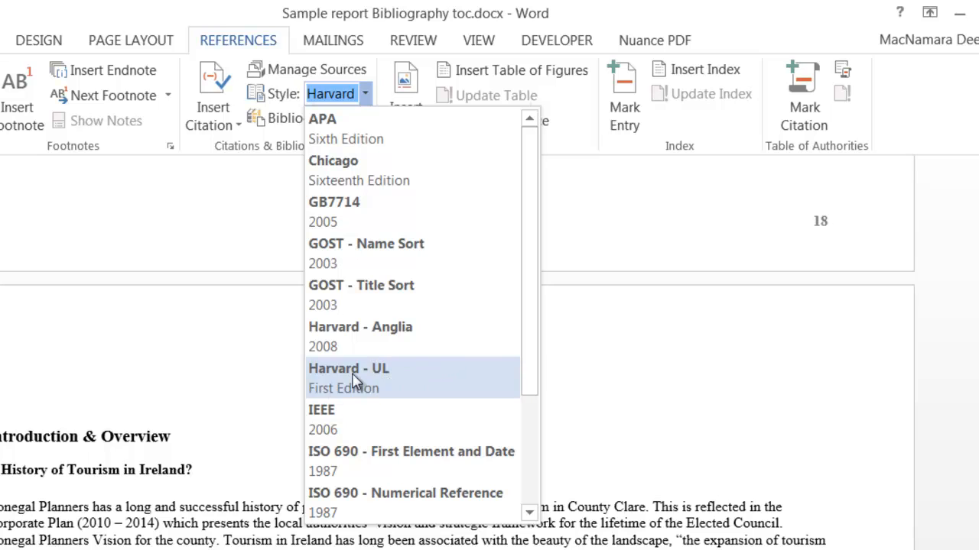
mouse_move(406, 385)
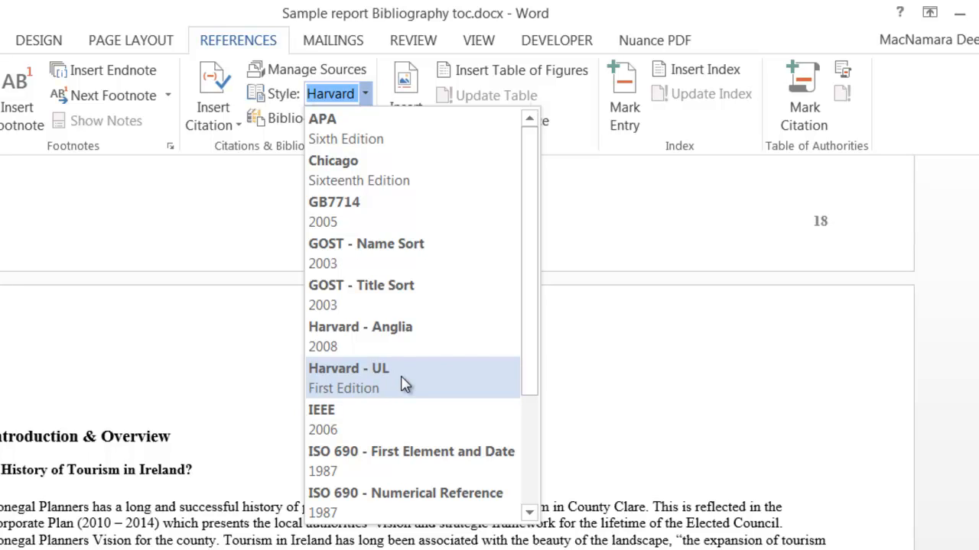
mouse_move(374, 363)
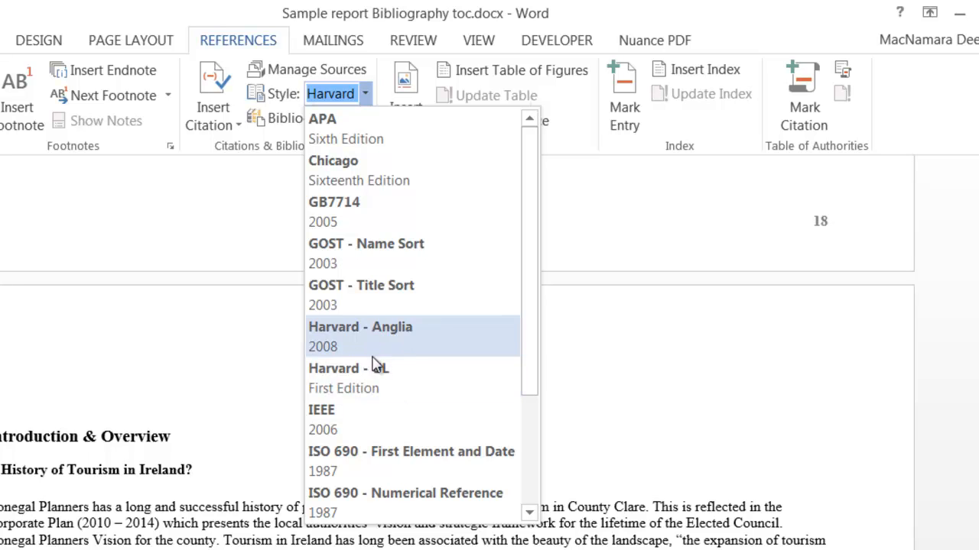
mouse_move(255, 50)
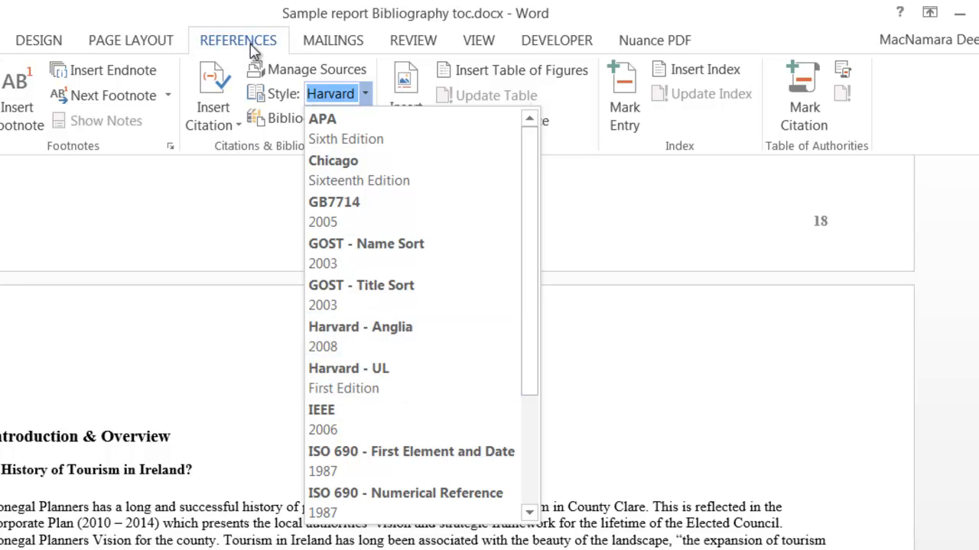
mouse_move(363, 375)
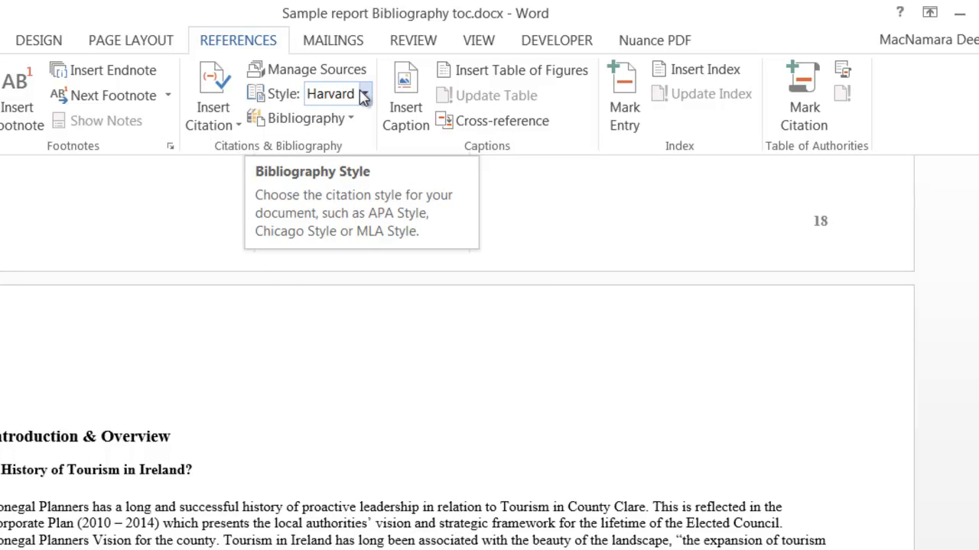
mouse_move(267, 434)
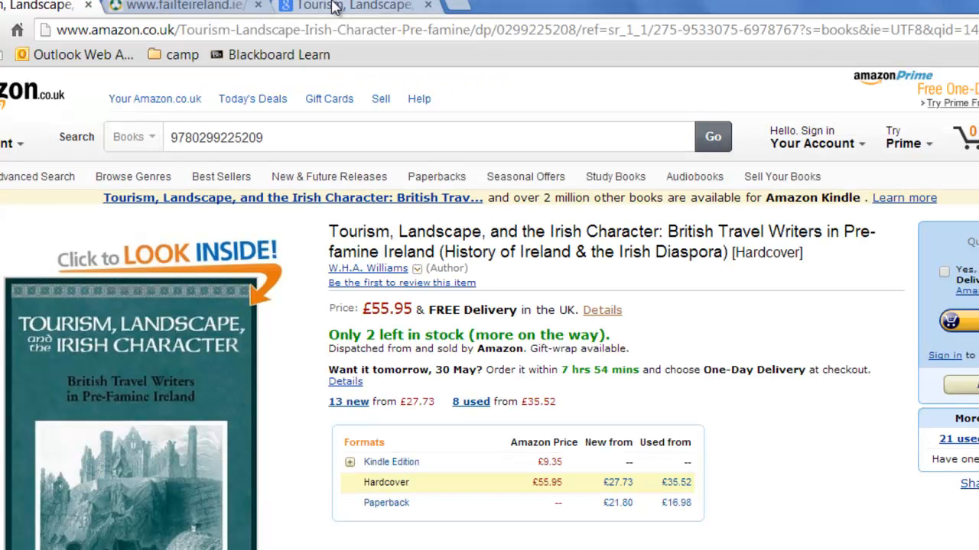
Step: Look at the Fáilte Ireland report, then the Google Books Landscape Aesthetics passage on page 21
click(179, 7)
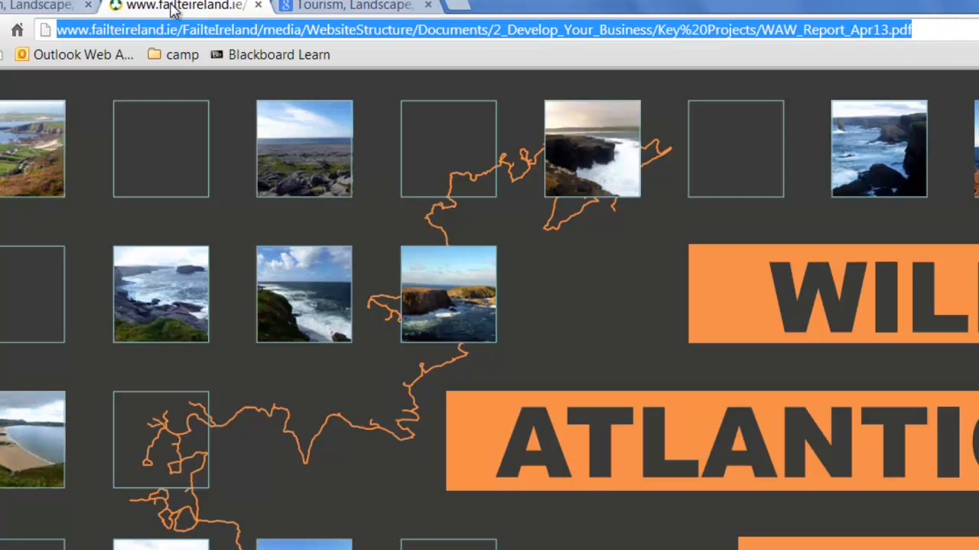
click(348, 6)
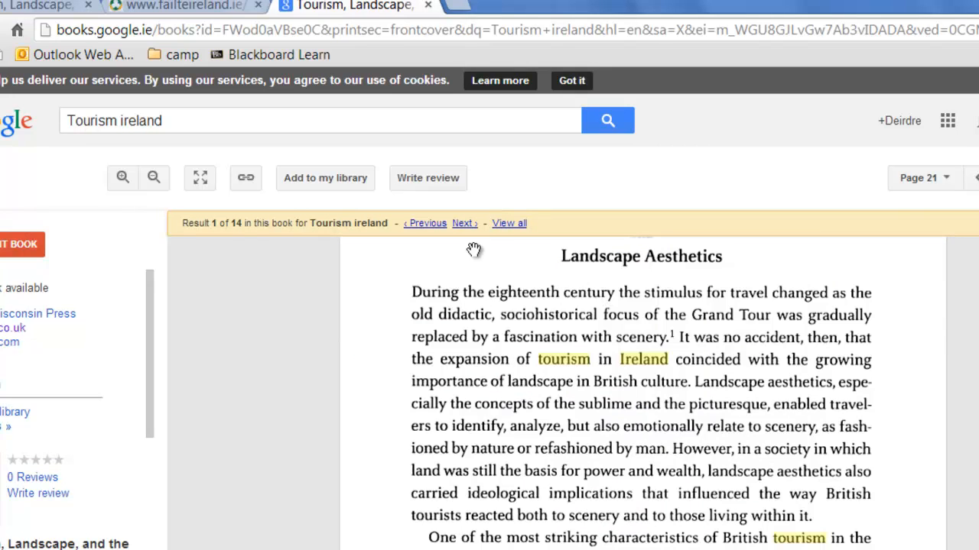
mouse_move(645, 366)
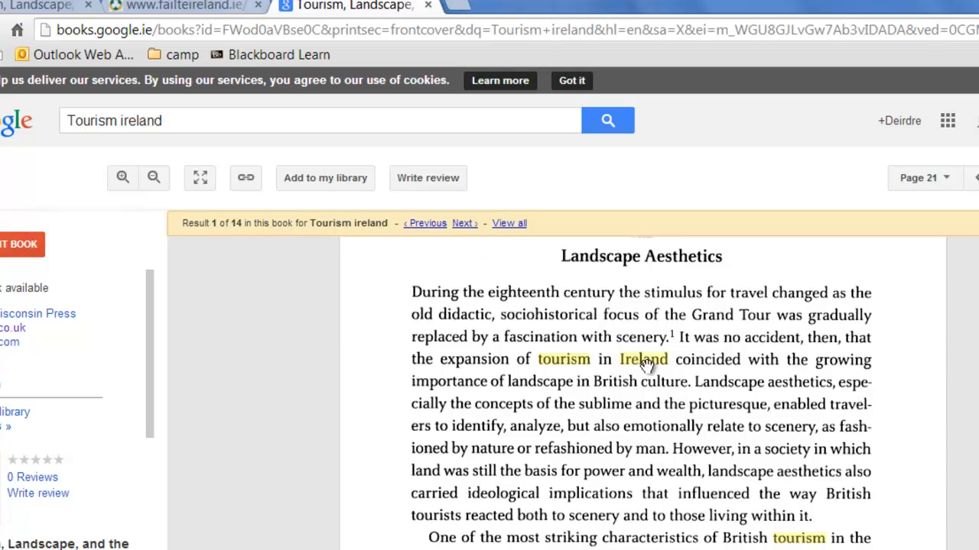
mouse_move(391, 357)
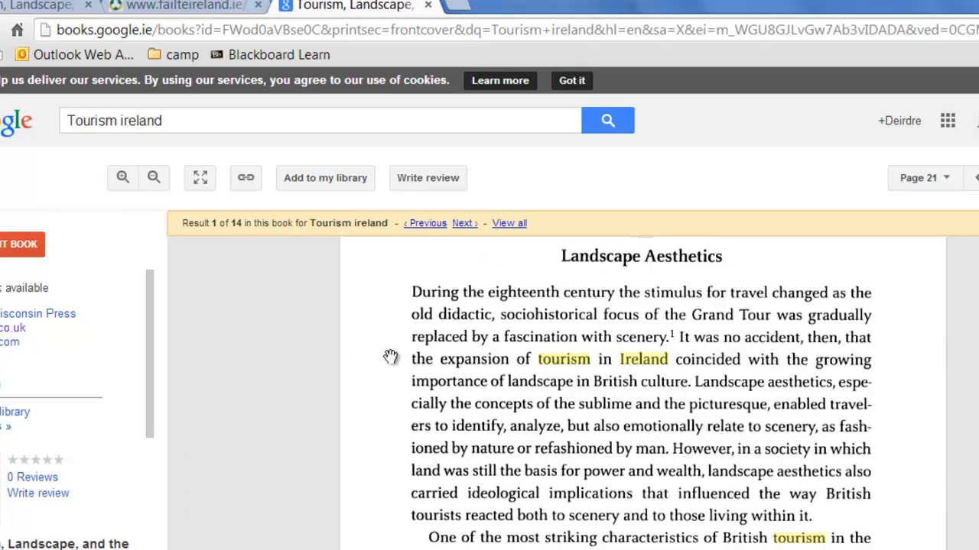
mouse_move(730, 372)
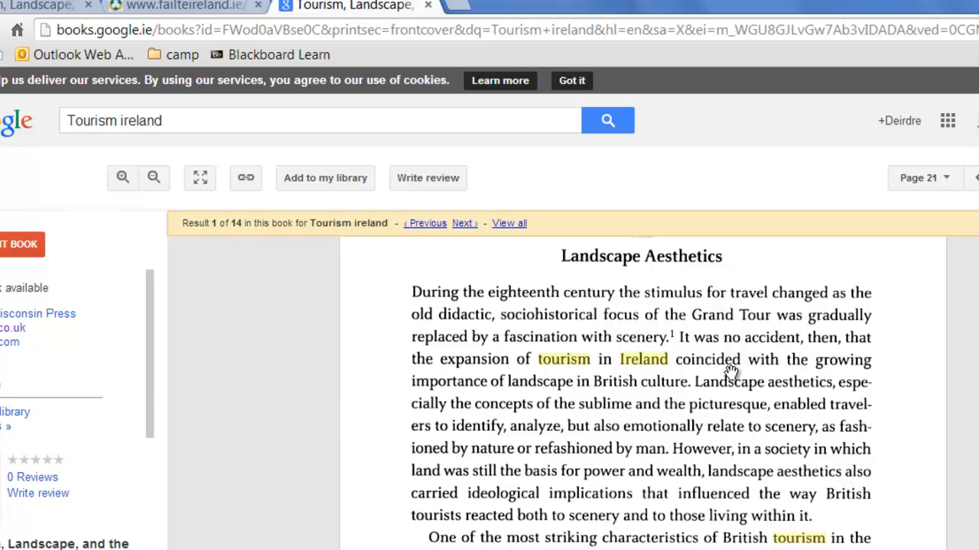
mouse_move(576, 406)
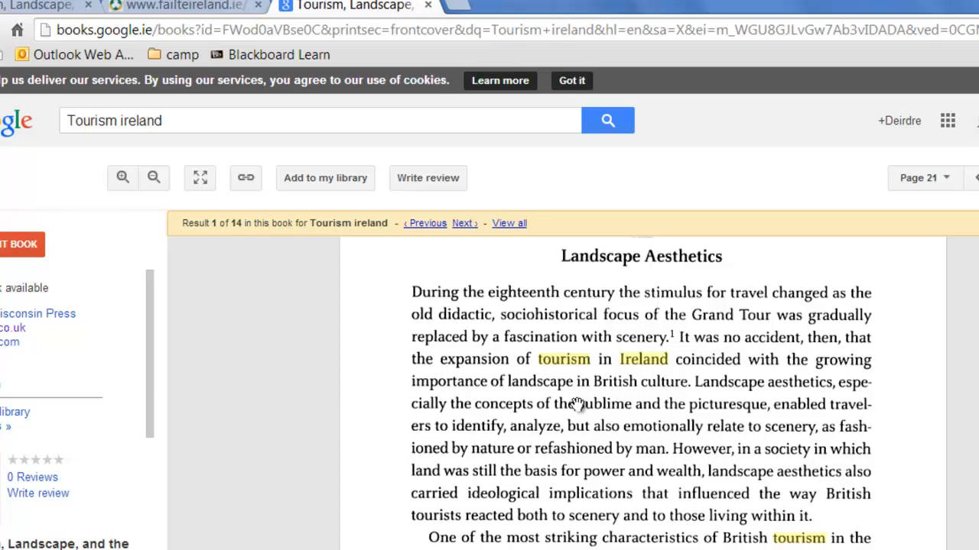
mouse_move(684, 382)
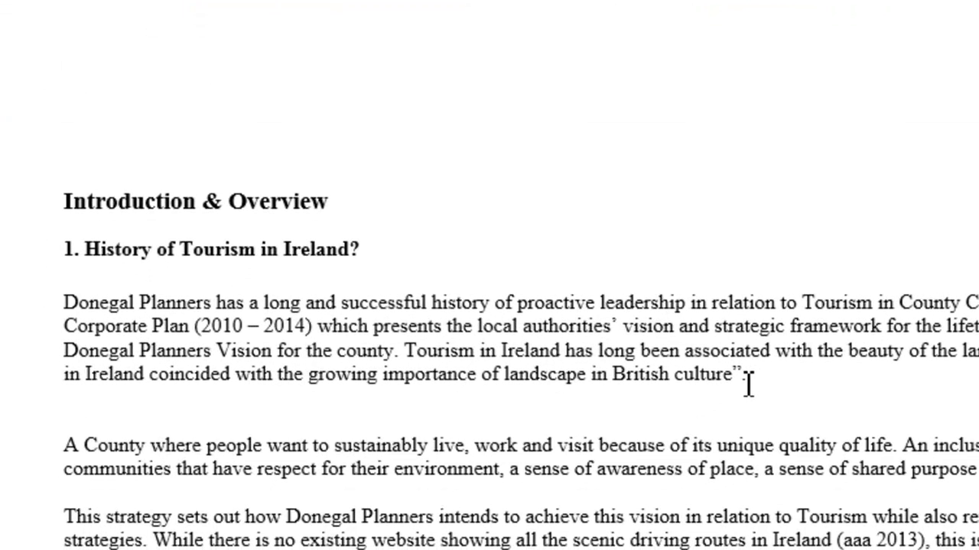
Step: Place the cursor after the 'British culture' quote and begin adding a new citation source
click(740, 375)
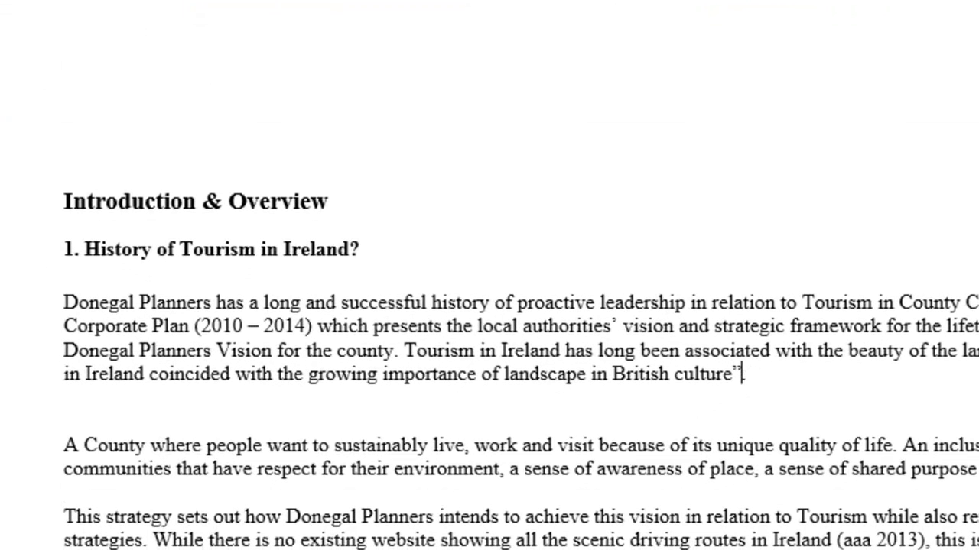
click(398, 35)
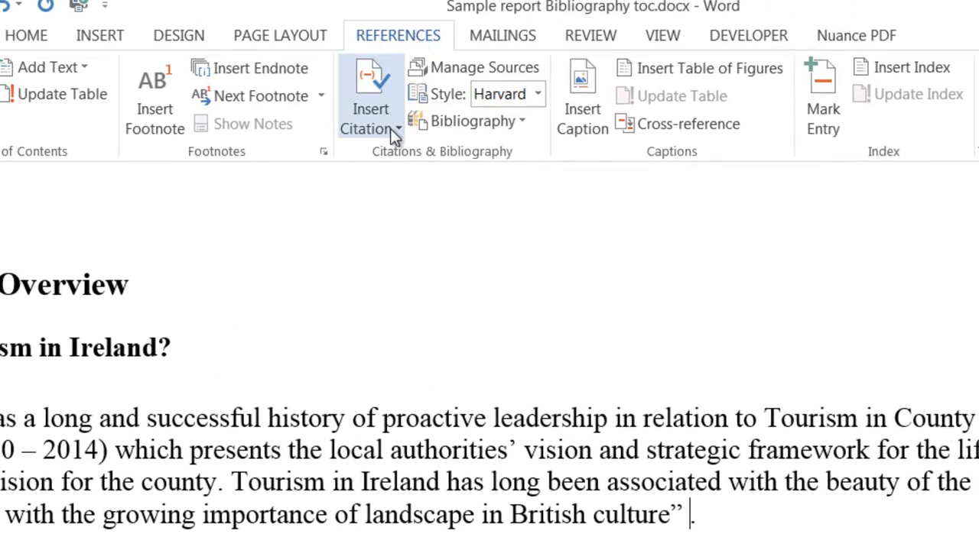
click(370, 107)
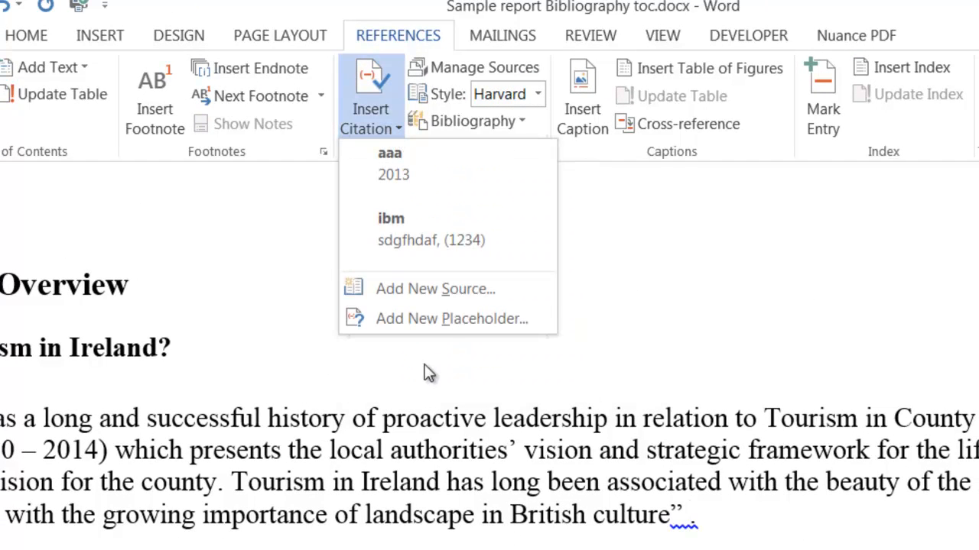
mouse_move(458, 289)
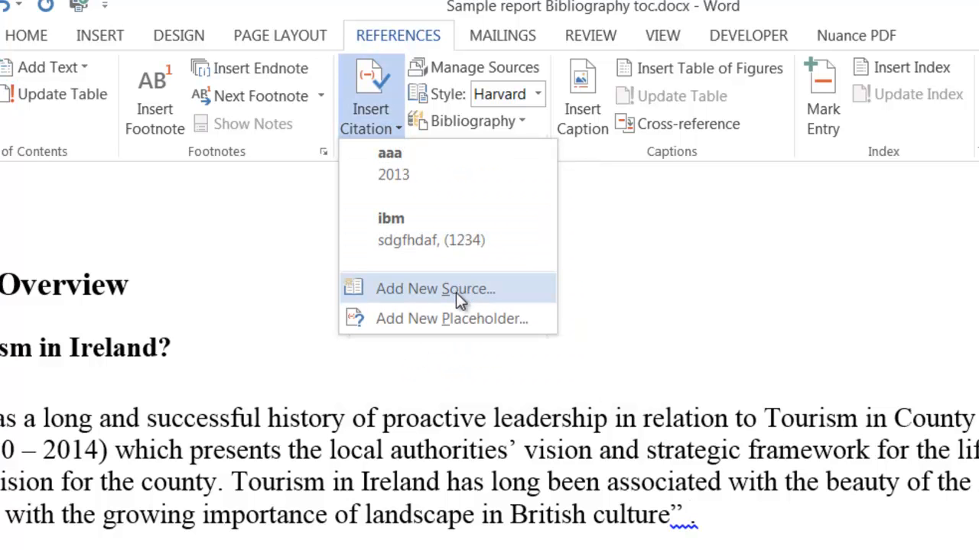
click(435, 289)
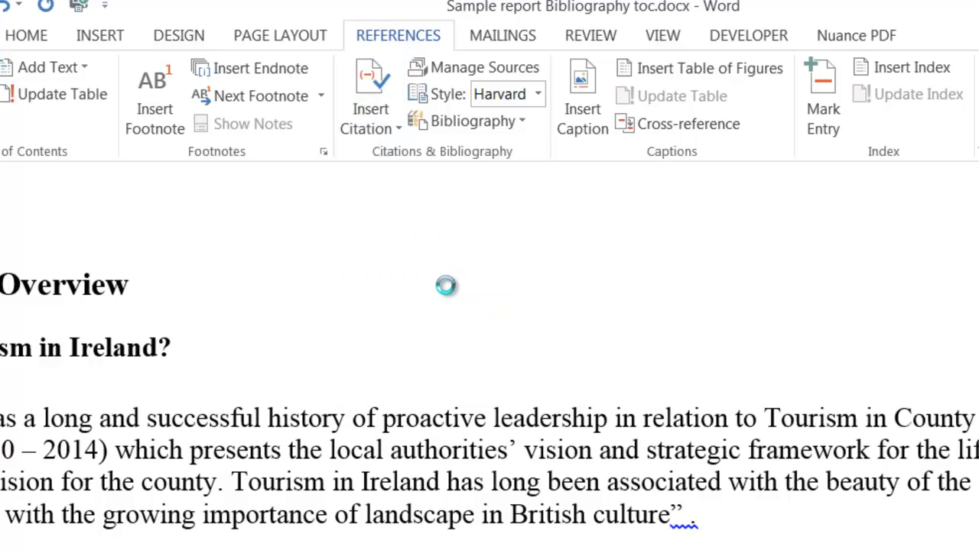
Step: Set the new source type to Book and bring up the author Edit Name form
click(370, 107)
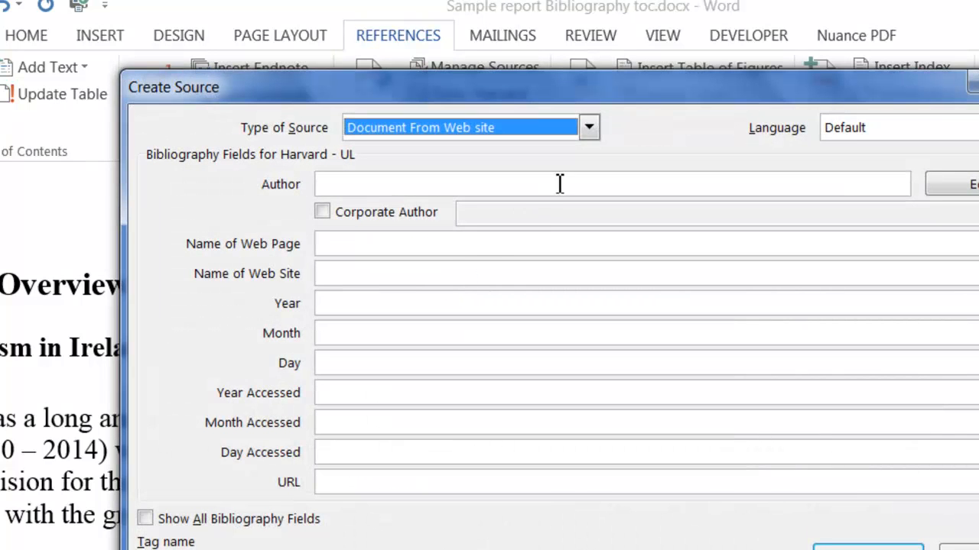
mouse_move(390, 141)
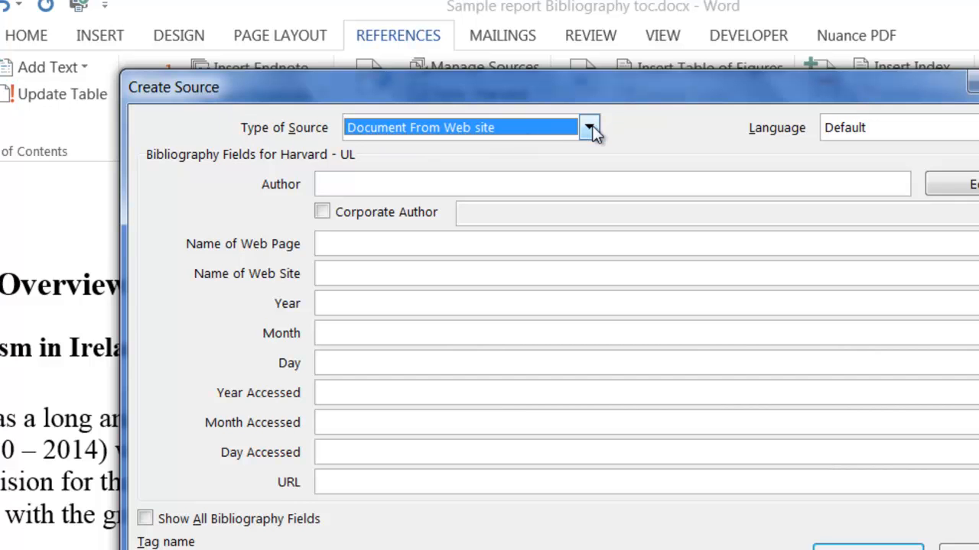
click(589, 127)
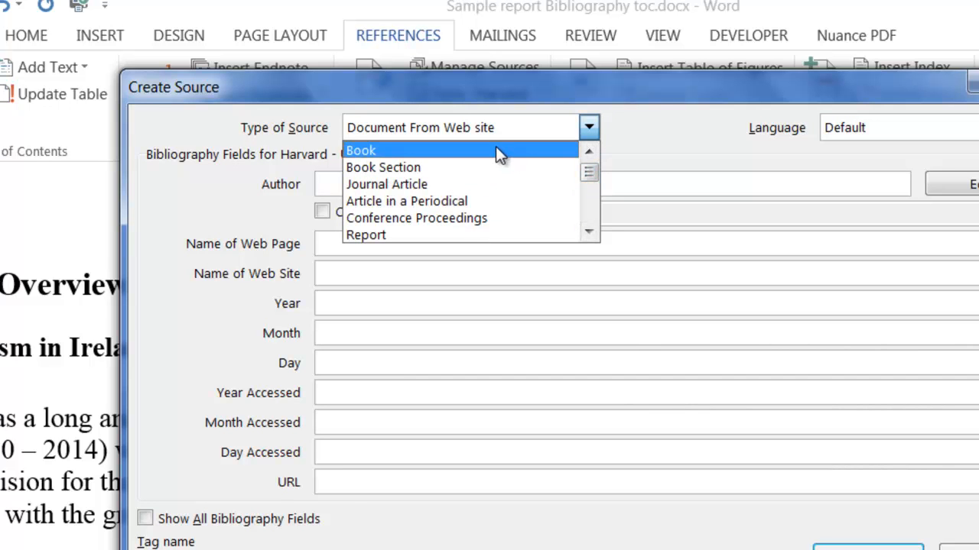
click(361, 150)
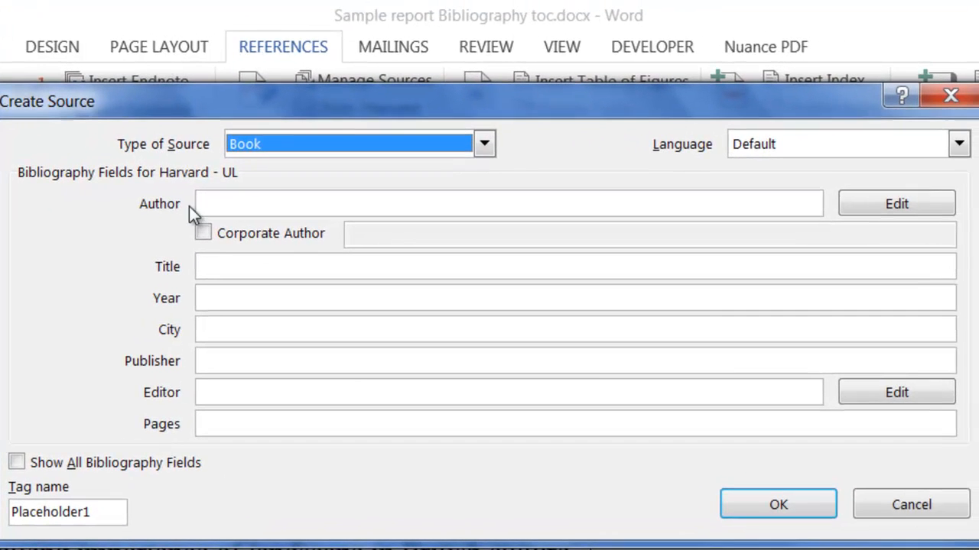
click(508, 203)
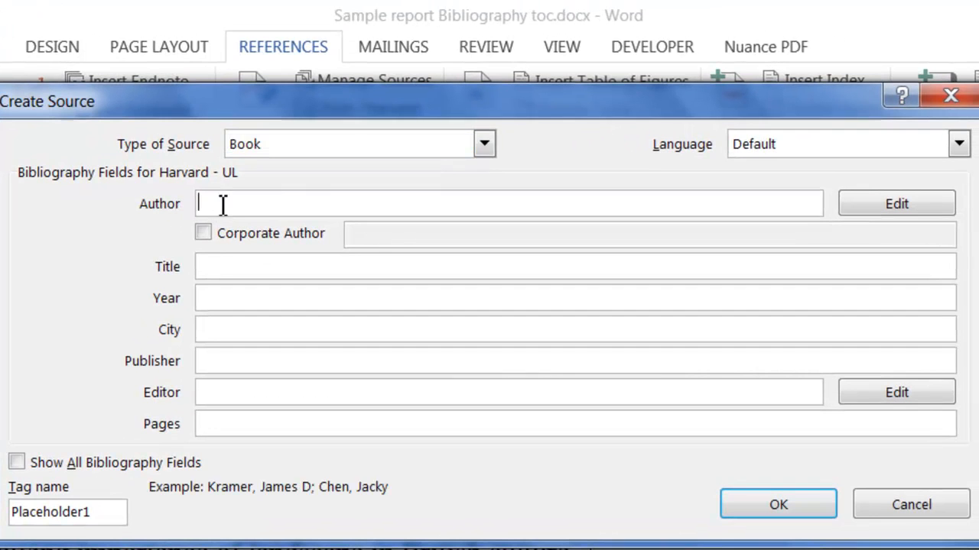
mouse_move(896, 203)
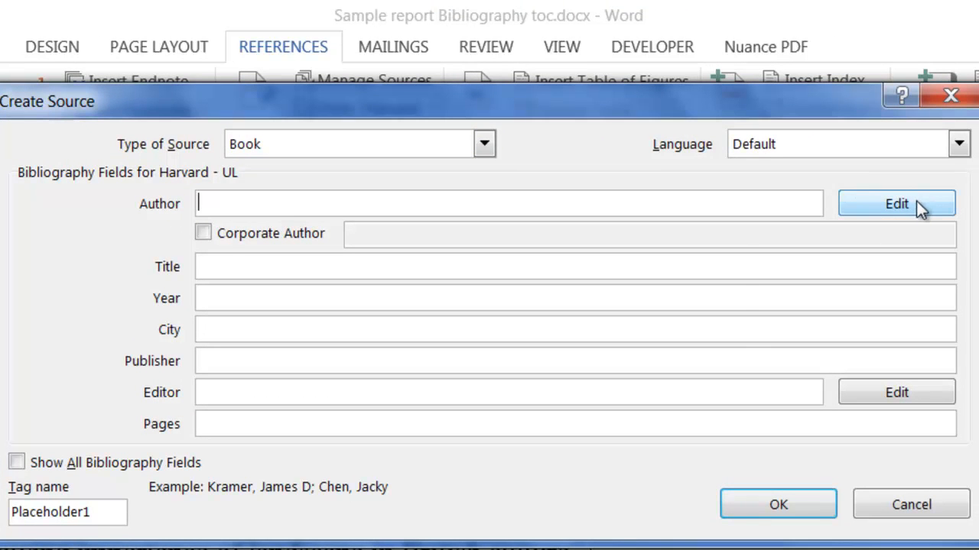
click(896, 203)
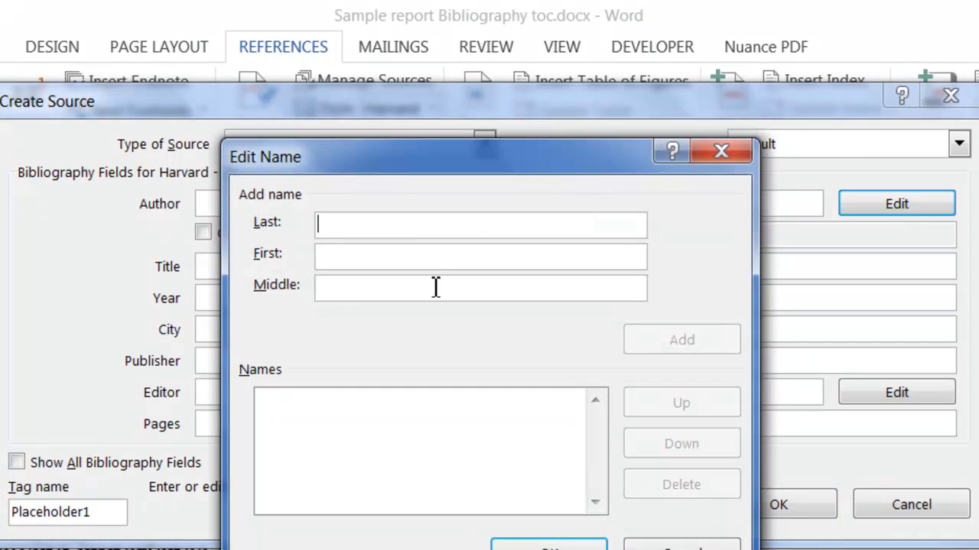
mouse_move(411, 308)
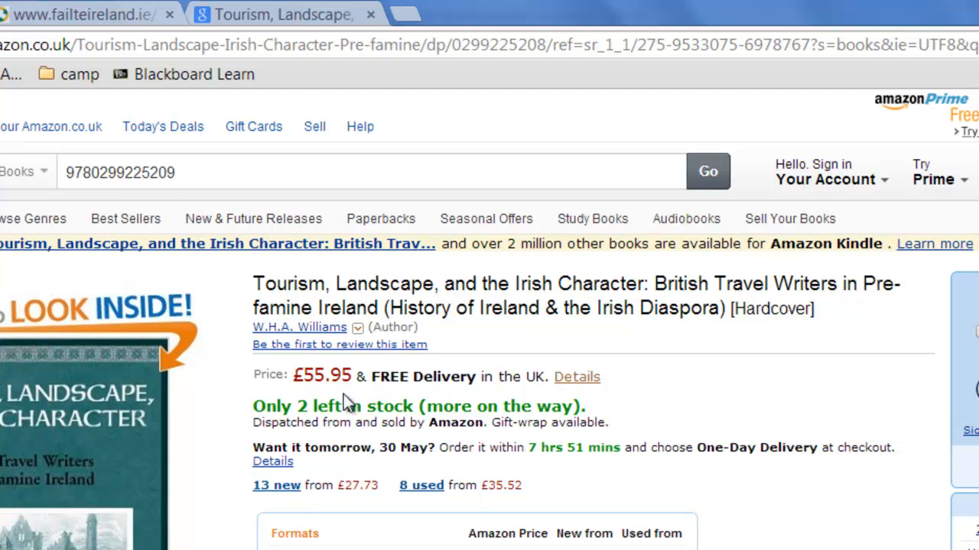
mouse_move(305, 283)
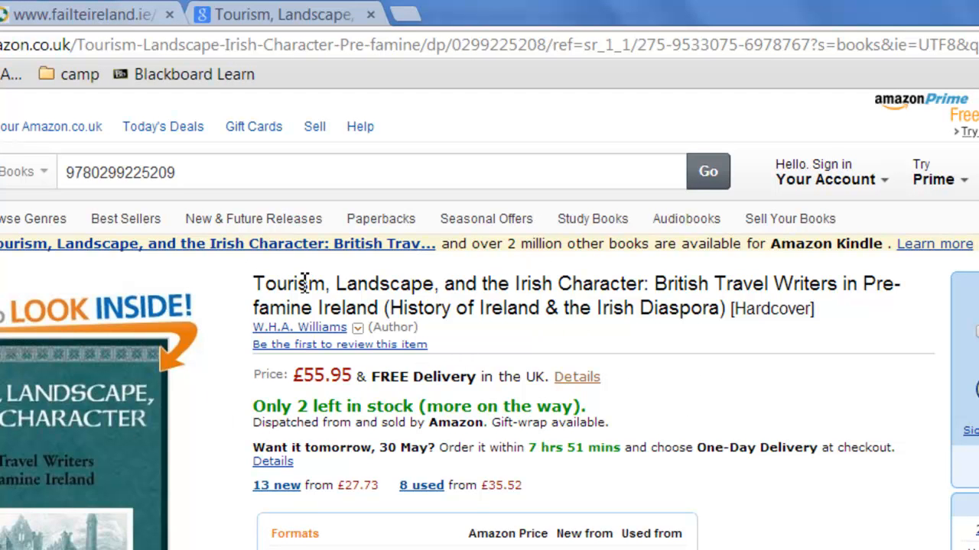
mouse_move(264, 294)
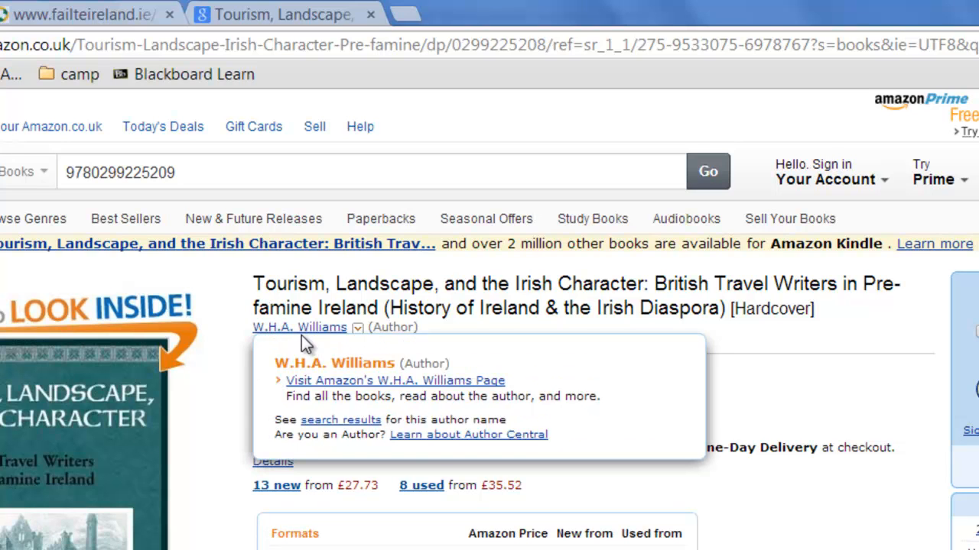
Step: Scroll the Amazon listing to confirm the author is W.H.A. Williams
scroll(down, 3)
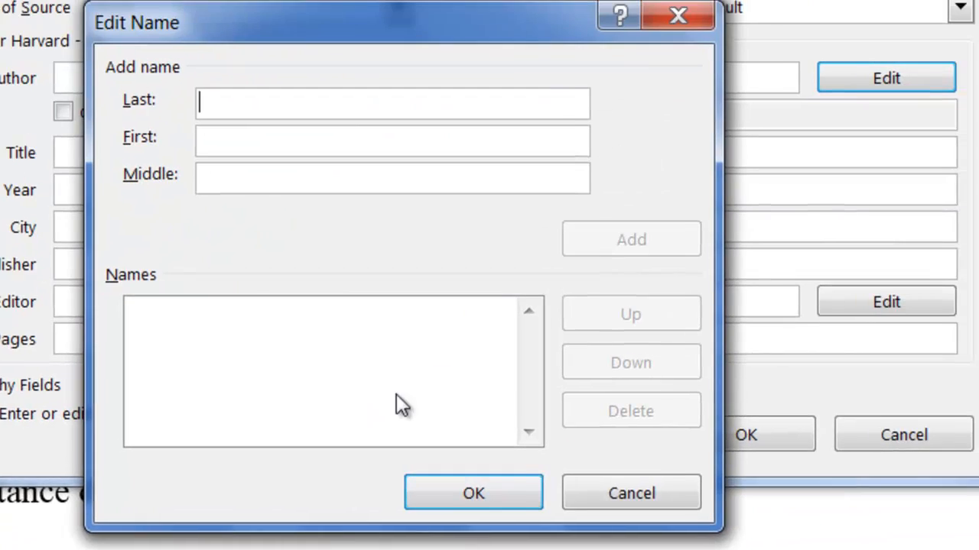
Step: Add the author Williams, William H to the name list and confirm it
text(W)
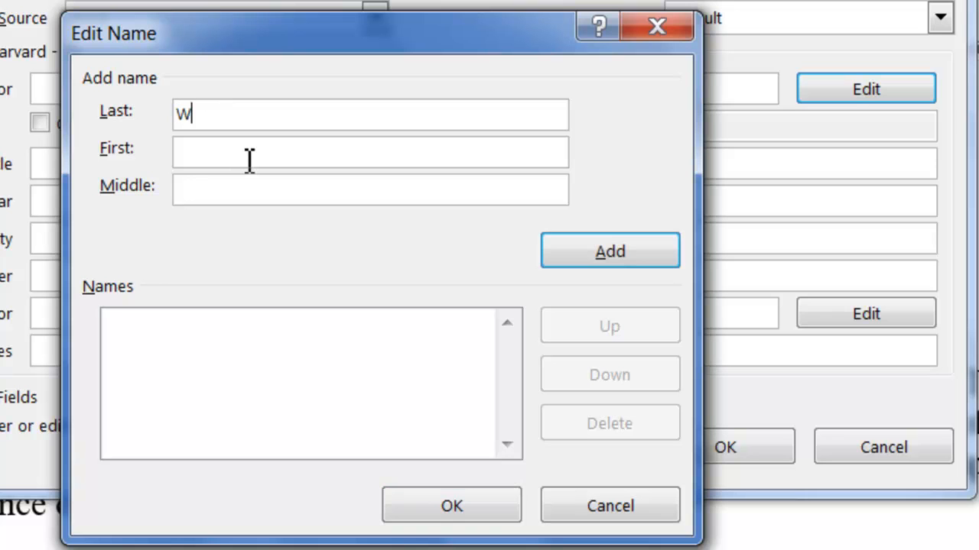
text(illiams)
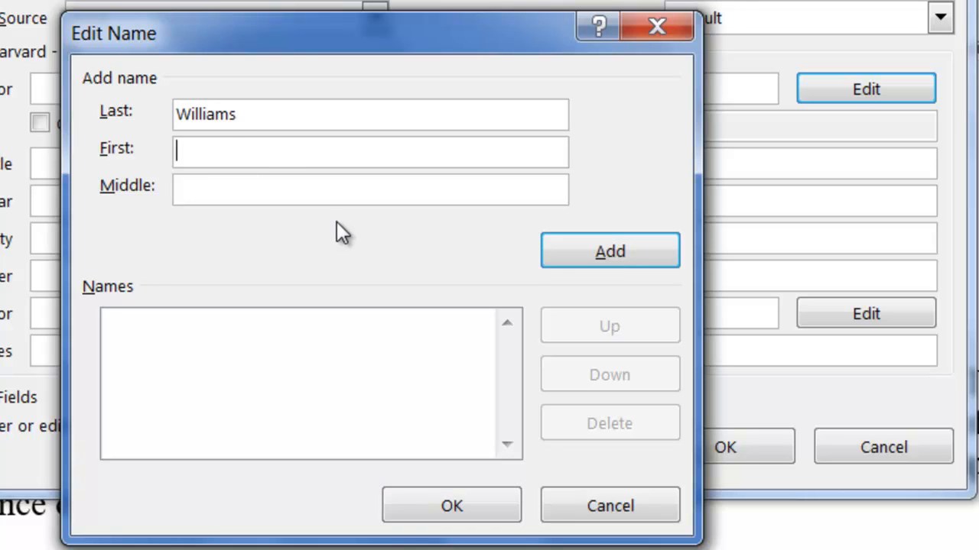
text(William)
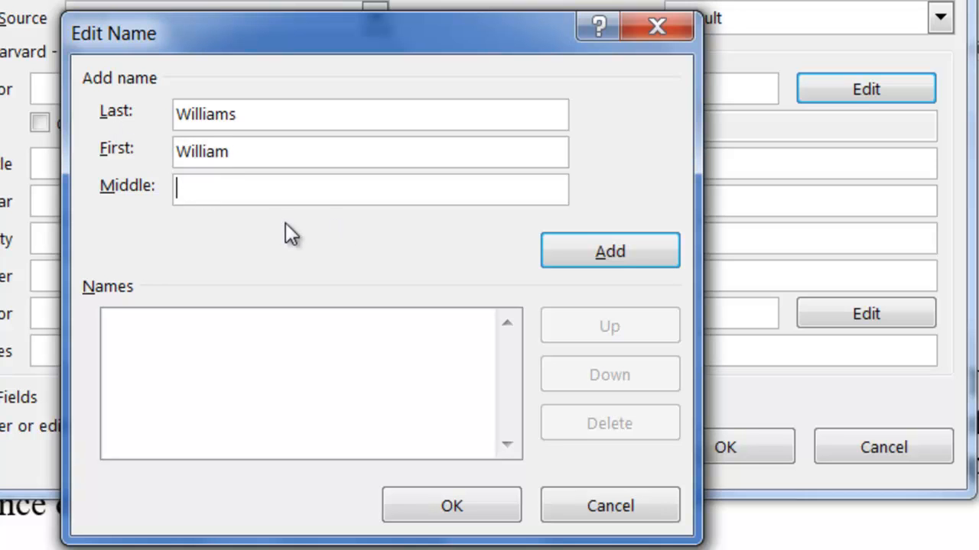
text(H)
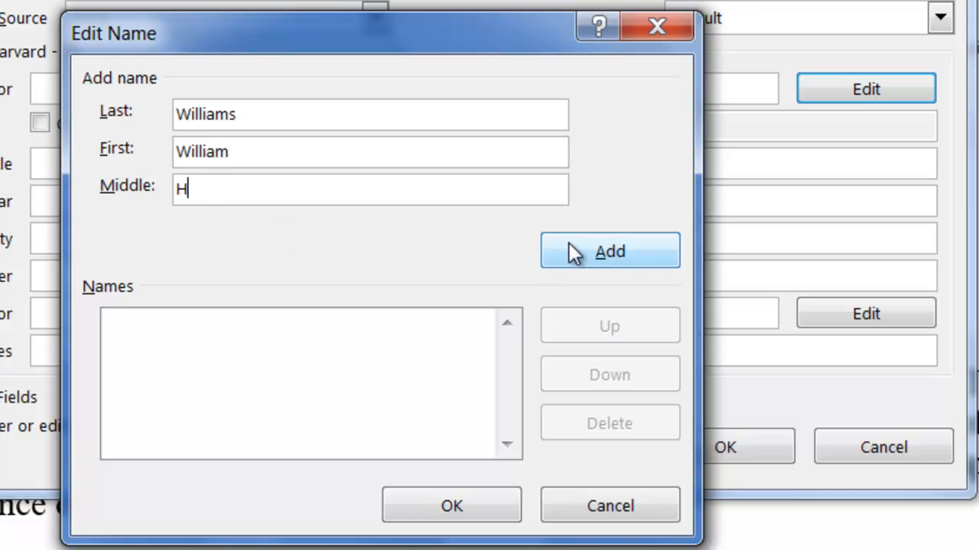
click(610, 251)
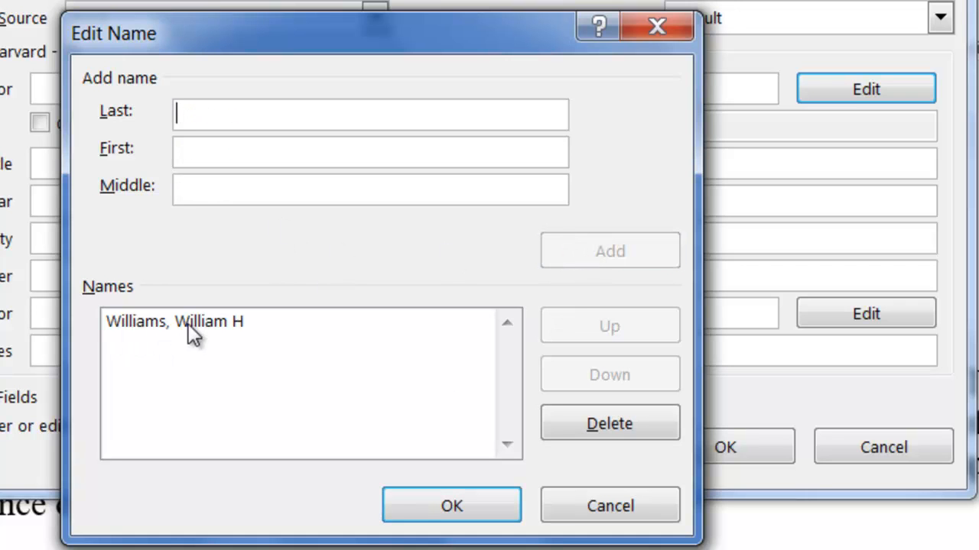
mouse_move(413, 334)
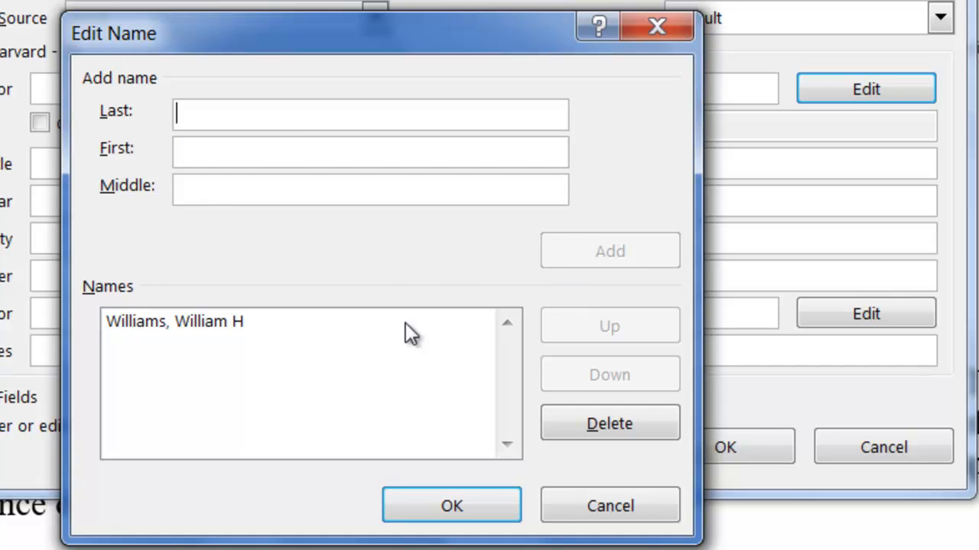
mouse_move(111, 348)
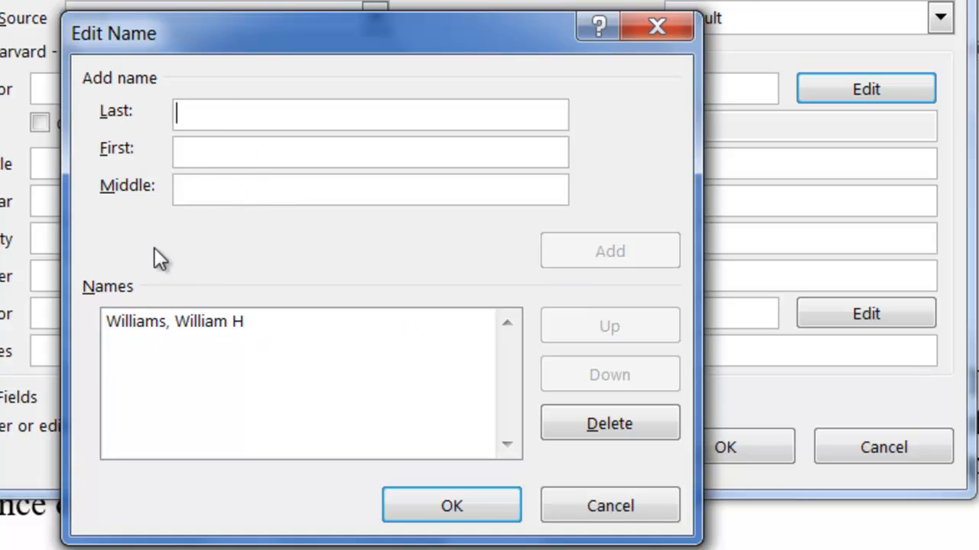
mouse_move(253, 180)
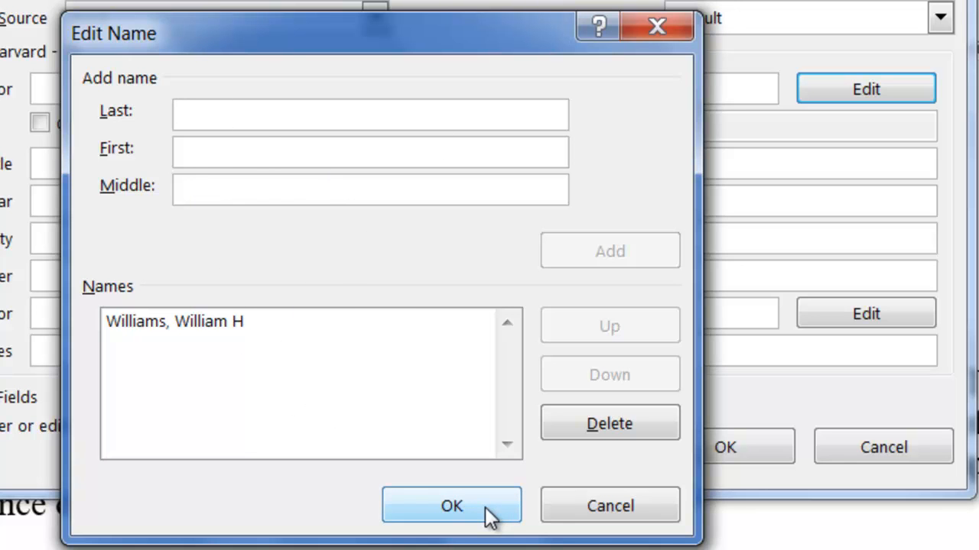
click(451, 506)
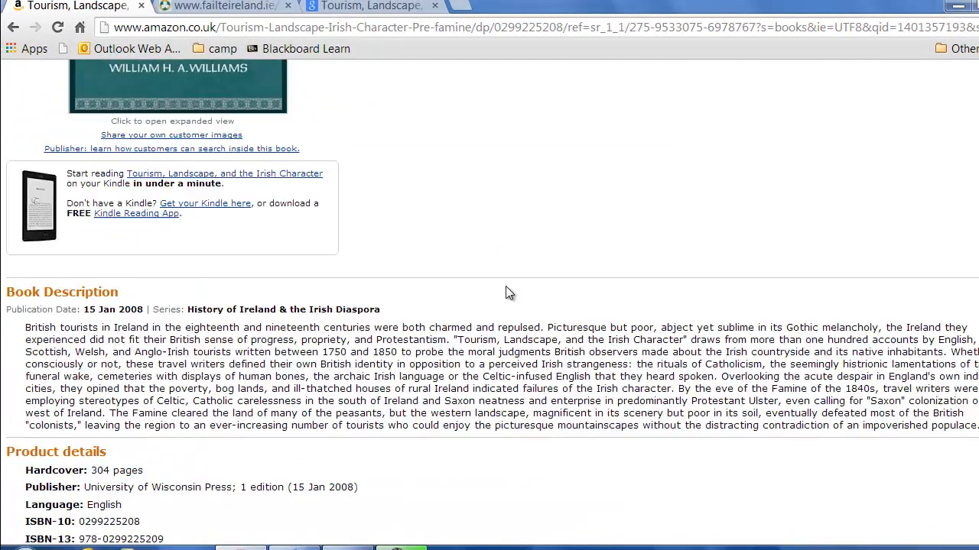
Step: Enter the title 'Tourism, Landscape, and the Irish Character…' from Amazon and Year 2008
scroll(up, 3)
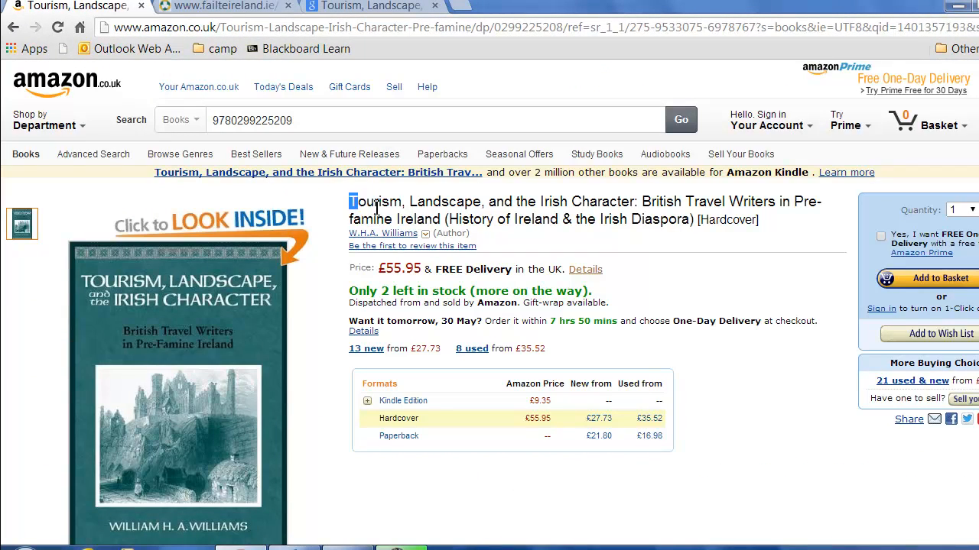
drag(349, 201, 692, 219)
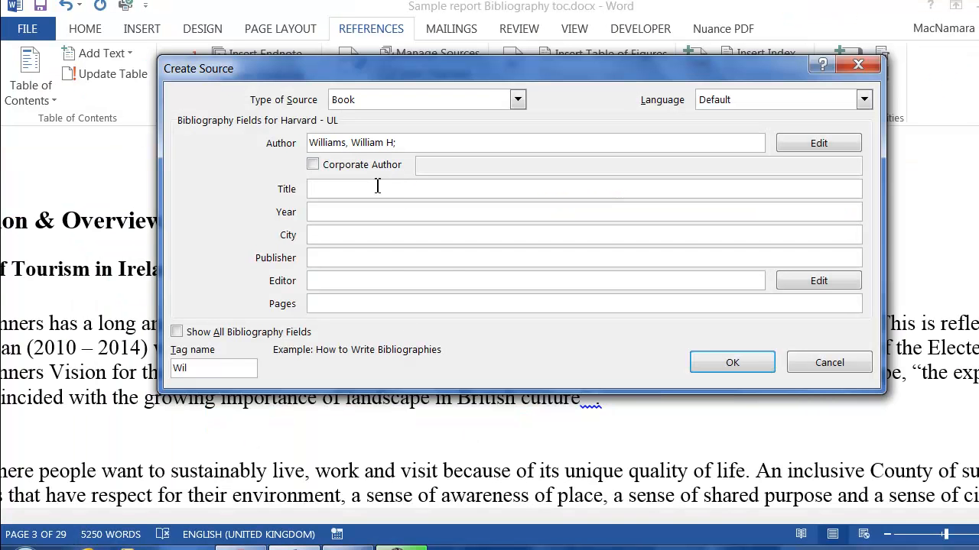
text(Tourism, Landscape, and the Irish Character: British Travel Writers in Pre-famine Ireland (History of Ireland & the Irish Diaspora))
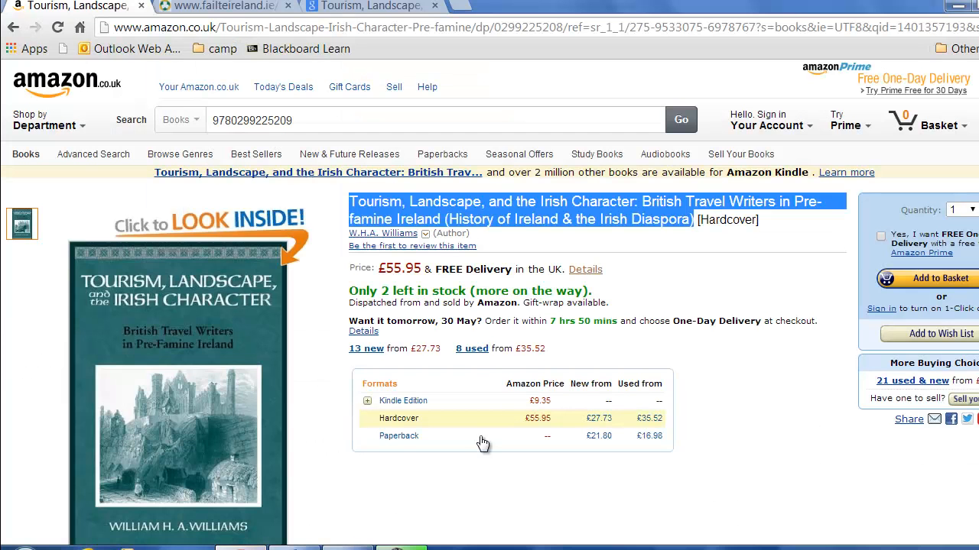
mouse_move(455, 336)
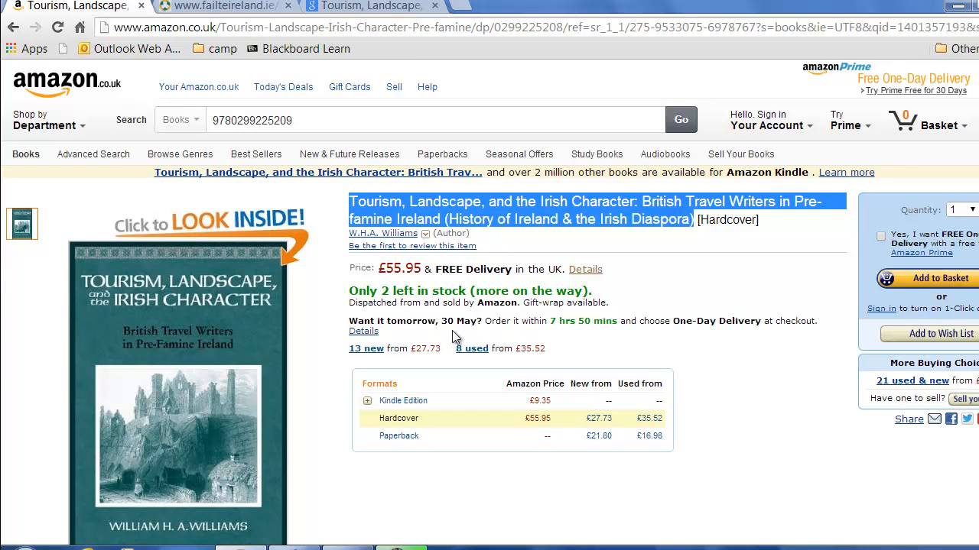
scroll(down, 3)
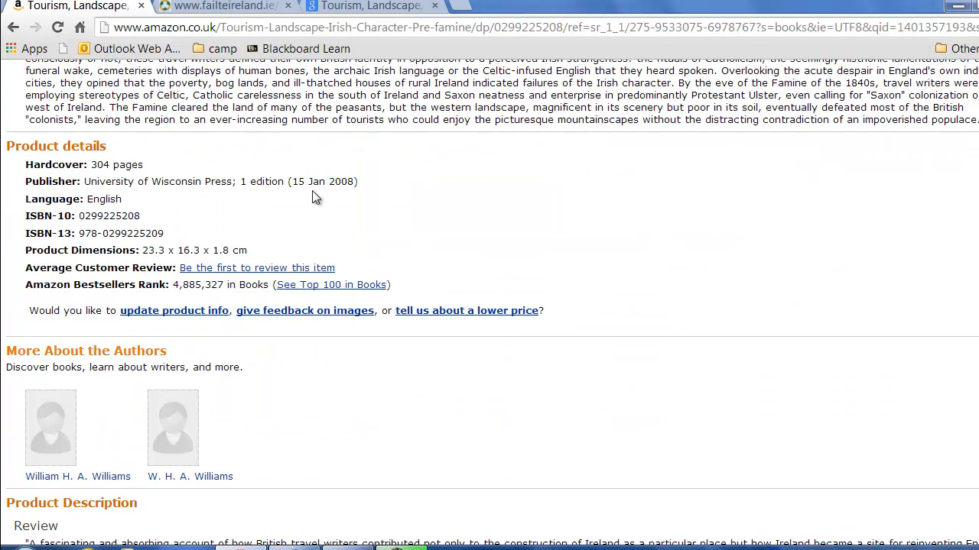
mouse_move(382, 299)
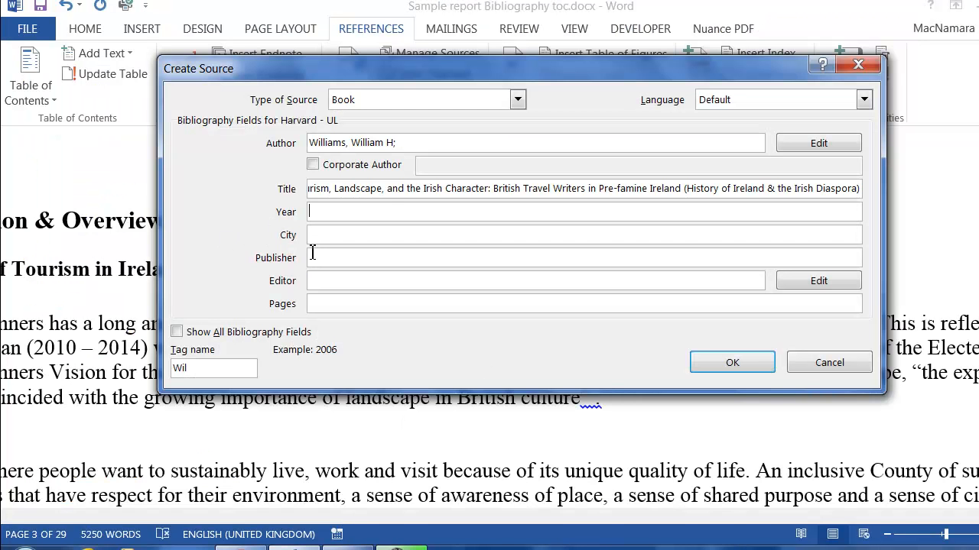
text(2008)
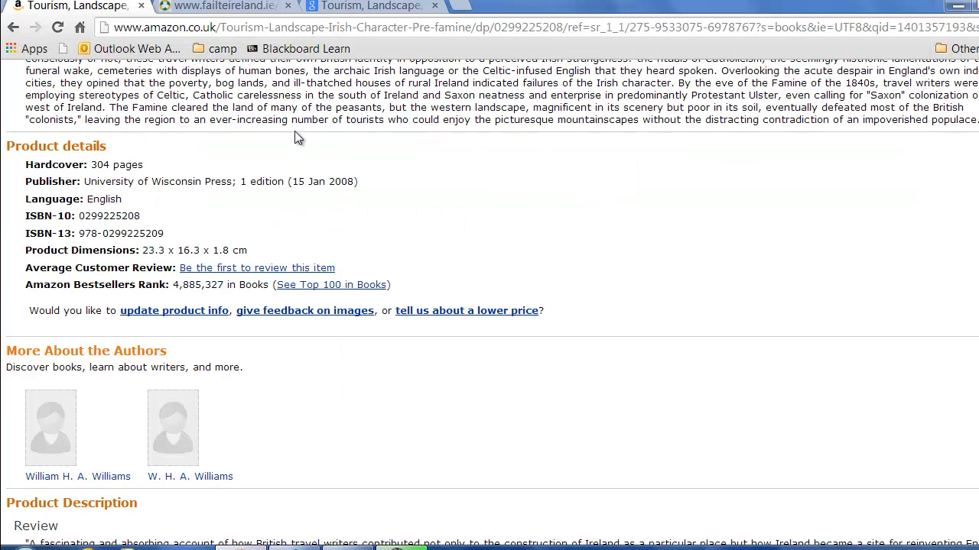
Step: Check the Google Books copyright page and enter Madison as the source's City
click(222, 6)
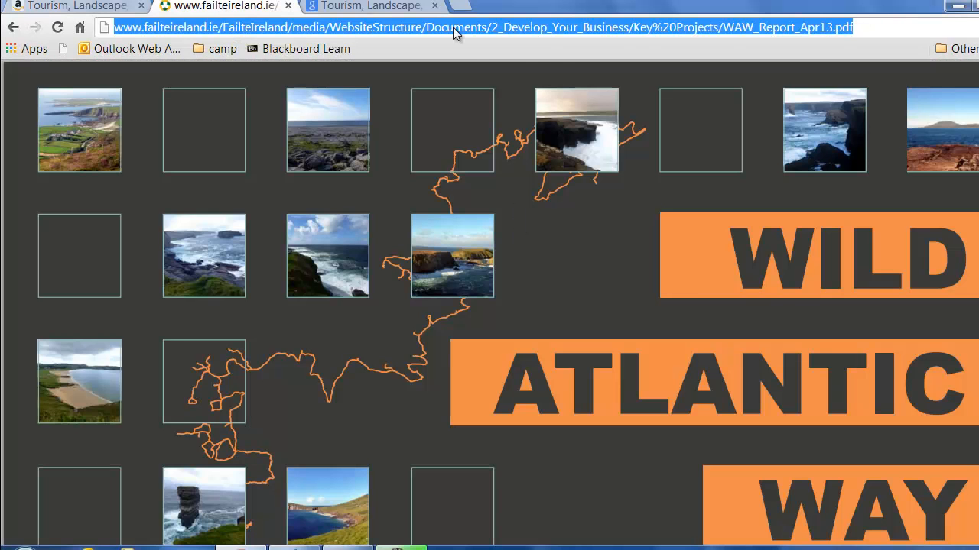
click(371, 7)
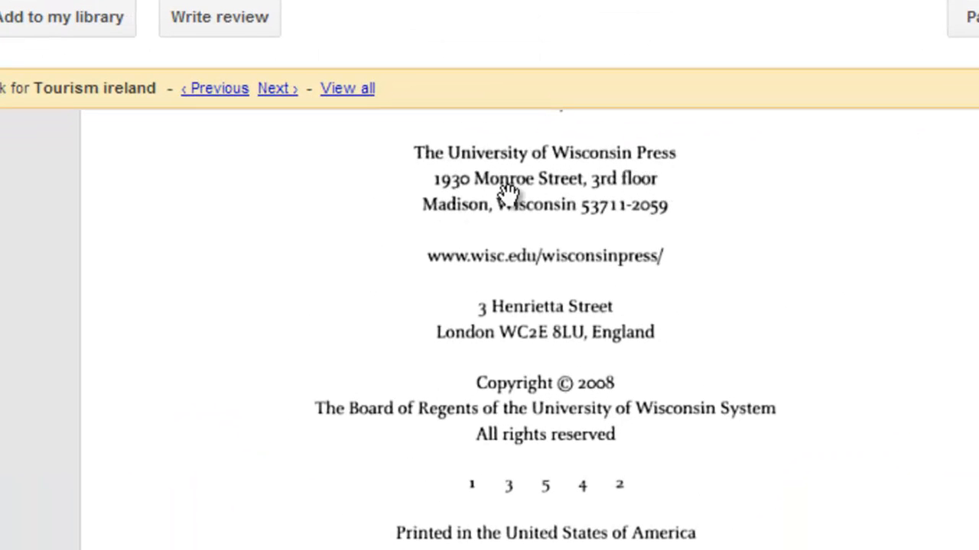
mouse_move(443, 211)
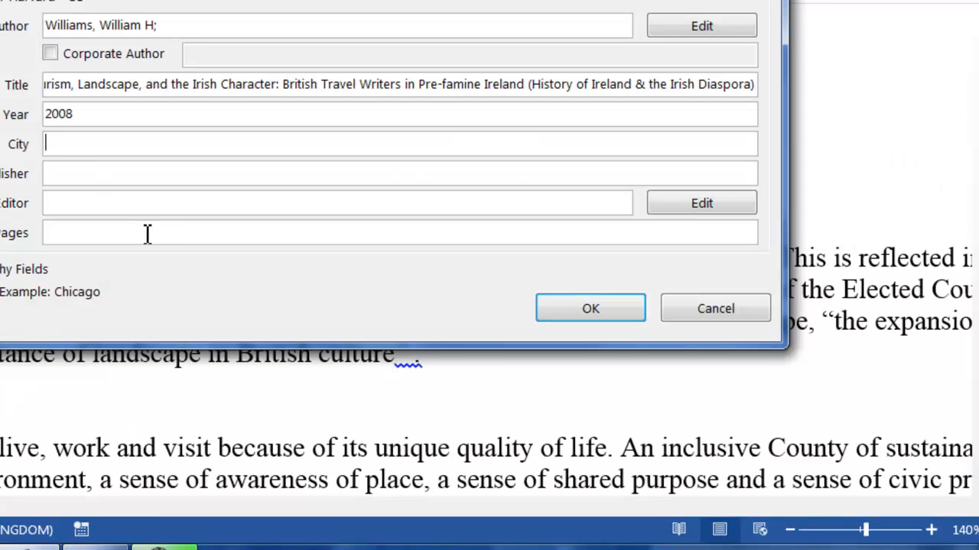
text(Madison)
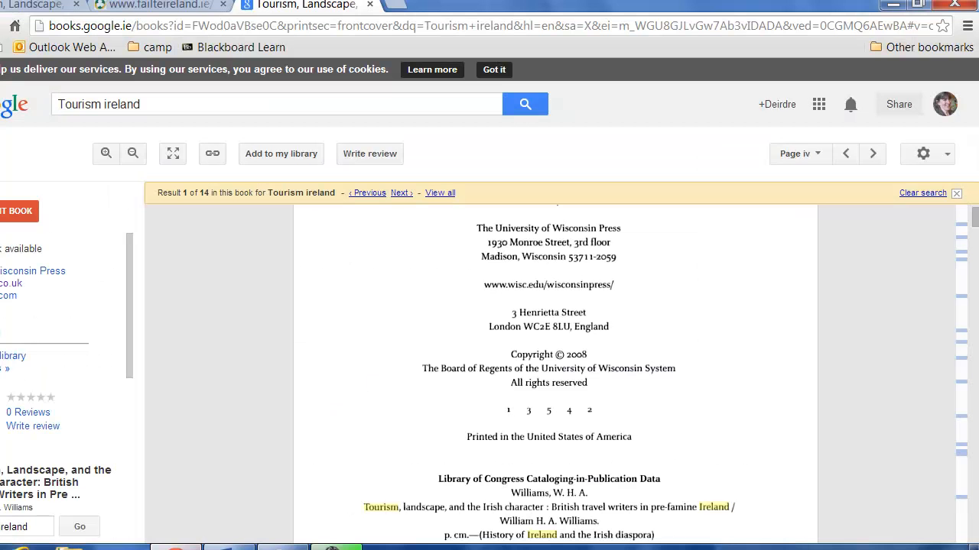
Step: Set Publisher to University of Wisconsin Press and save the source, inserting (Williams 2008)
click(305, 5)
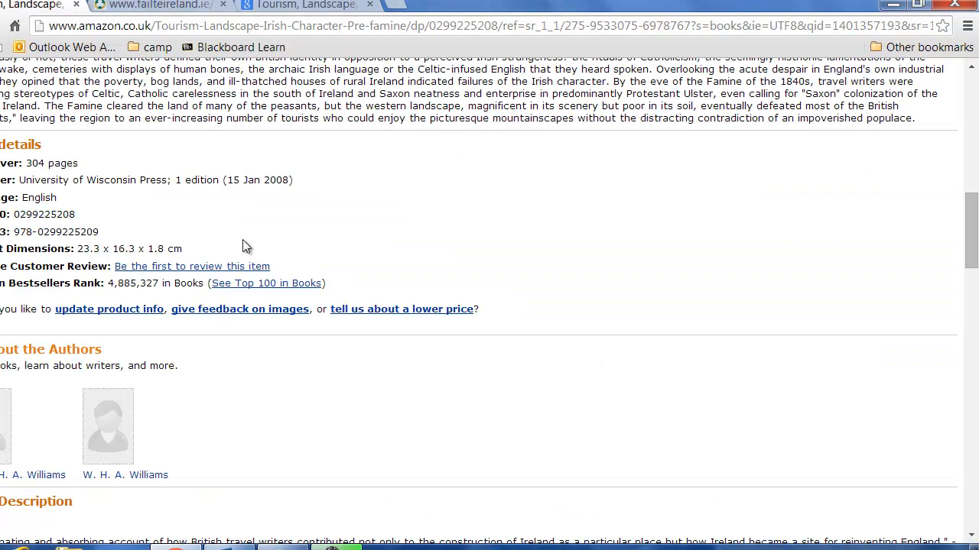
double_click(92, 179)
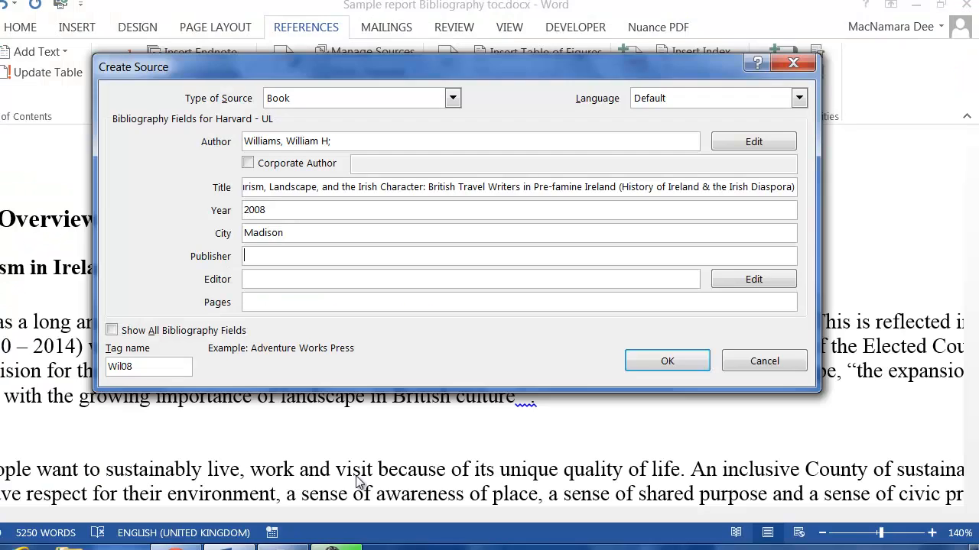
text(University of Wisconsin Press)
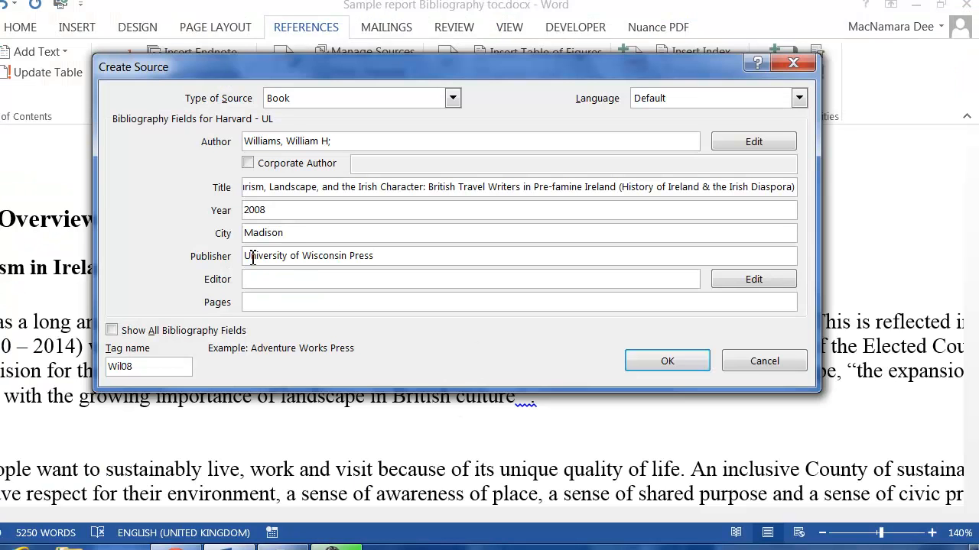
click(470, 279)
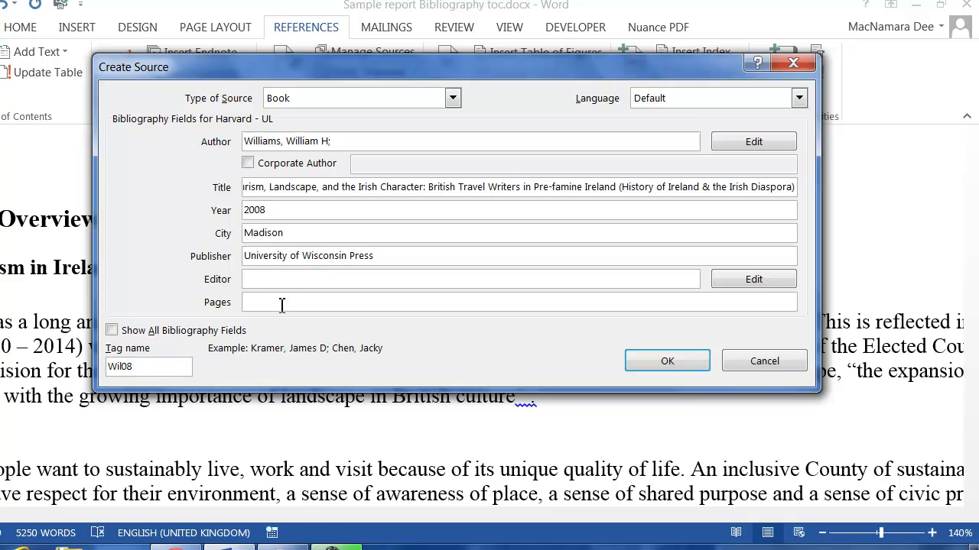
click(520, 301)
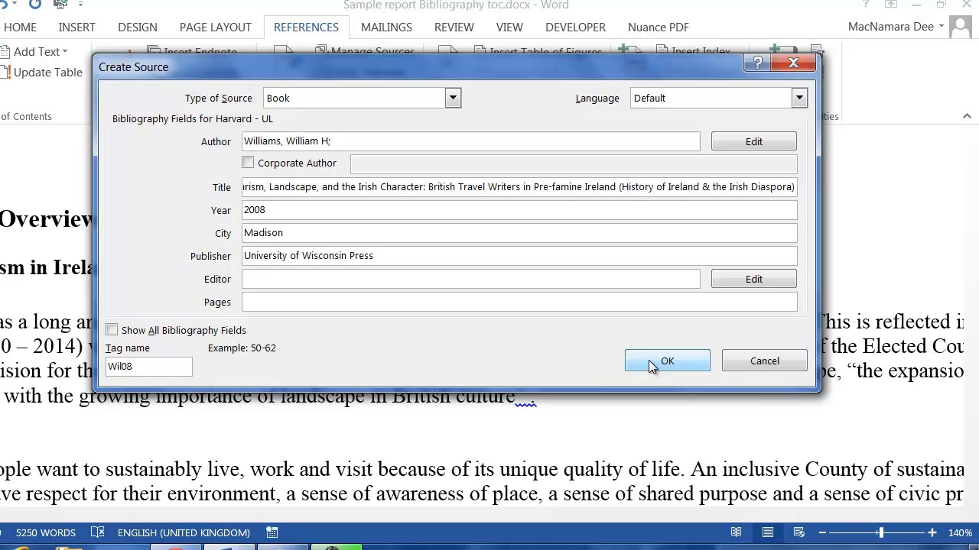
click(666, 361)
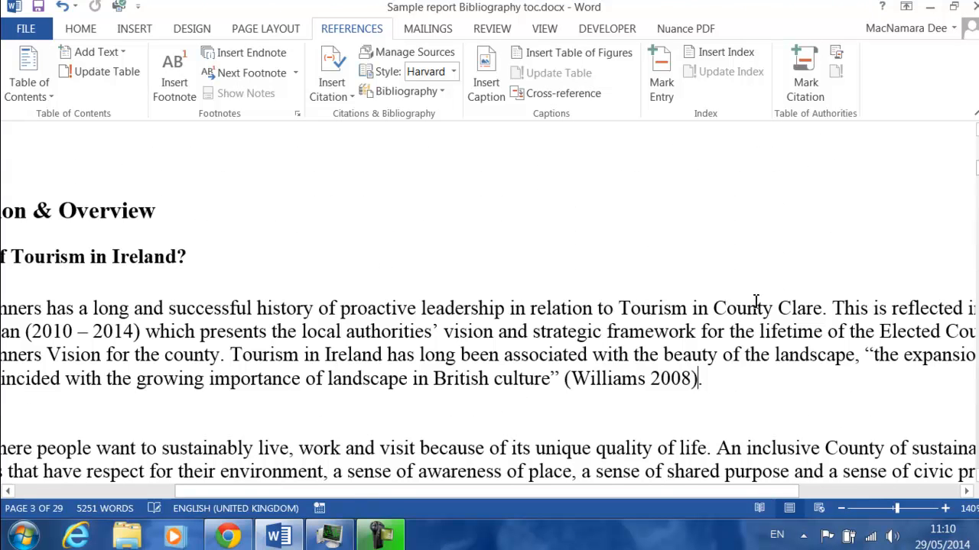
Step: Add page 21 to the Williams citation so it reads (Williams 2008, p.21)
click(630, 378)
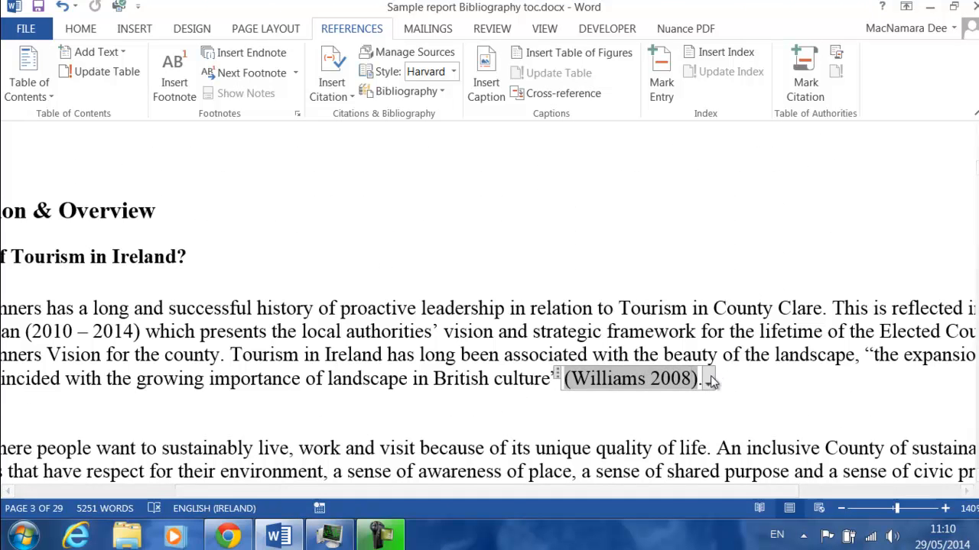
click(707, 378)
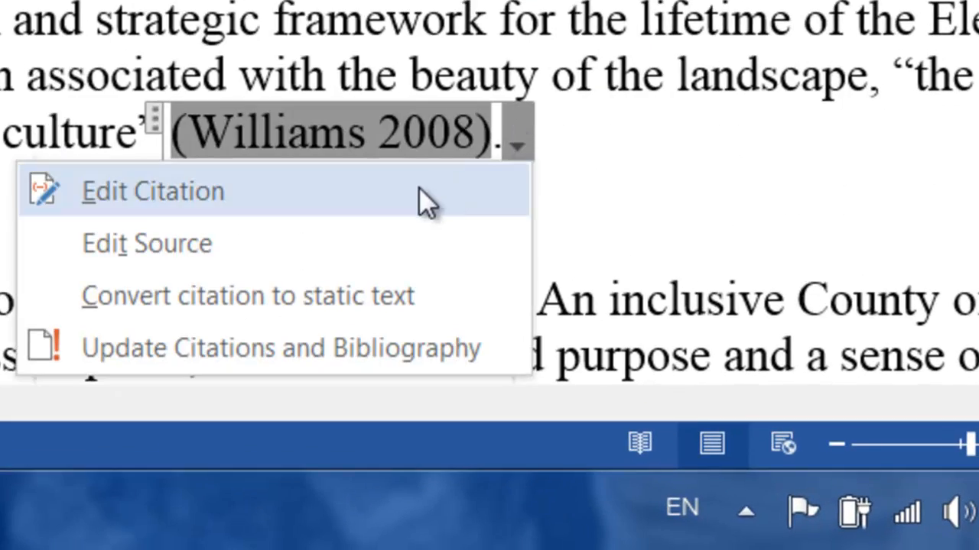
click(152, 190)
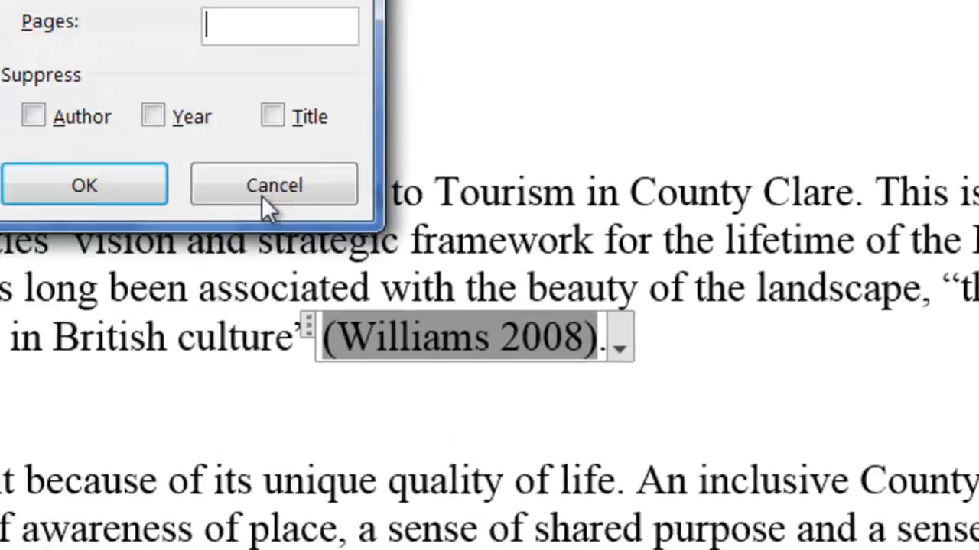
text(21)
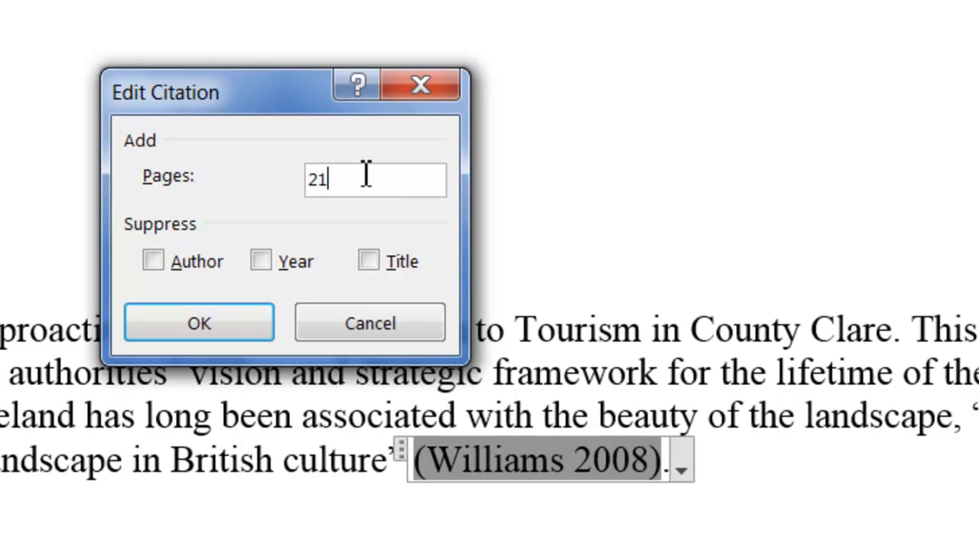
click(198, 323)
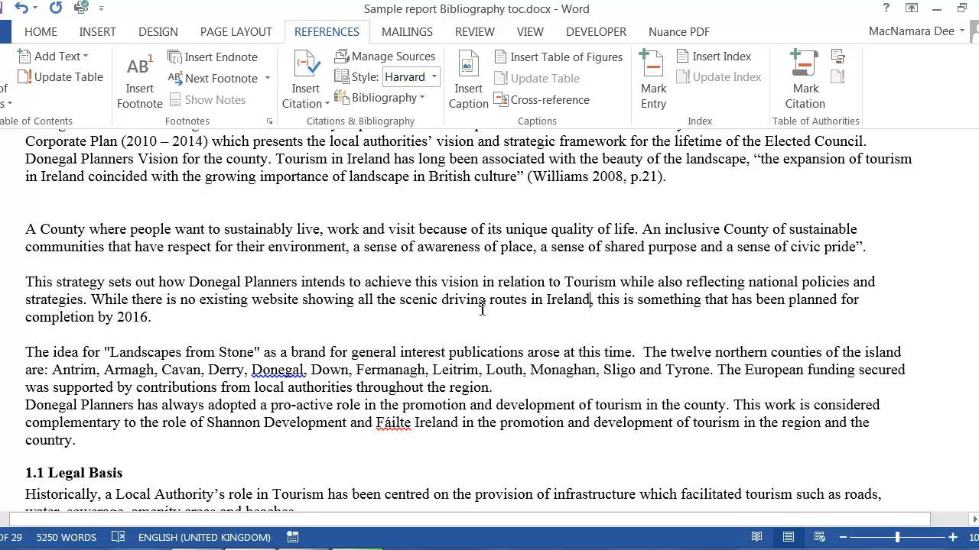
mouse_move(275, 304)
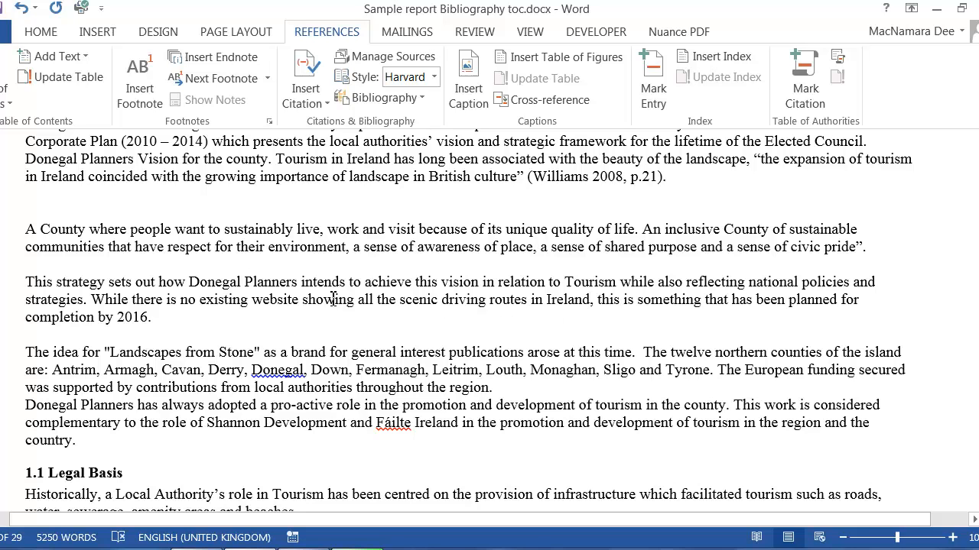
mouse_move(194, 475)
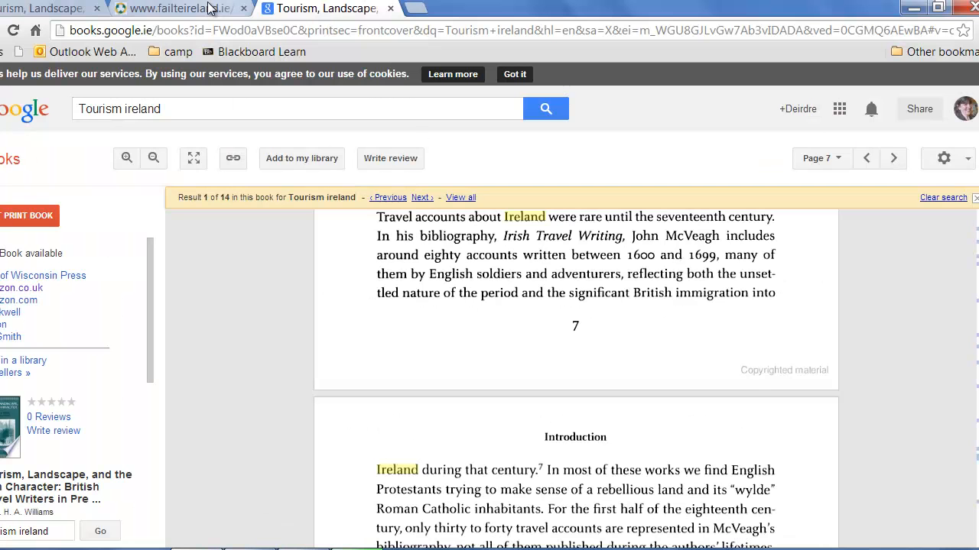
Step: Switch to the Fáilte Ireland Wild Atlantic Way report PDF and scroll through it
click(176, 9)
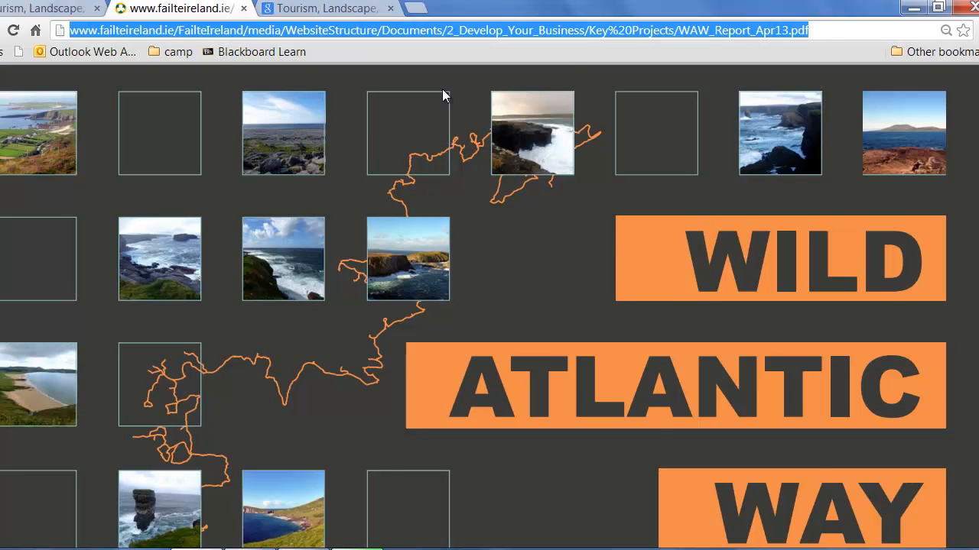
scroll(down, 3)
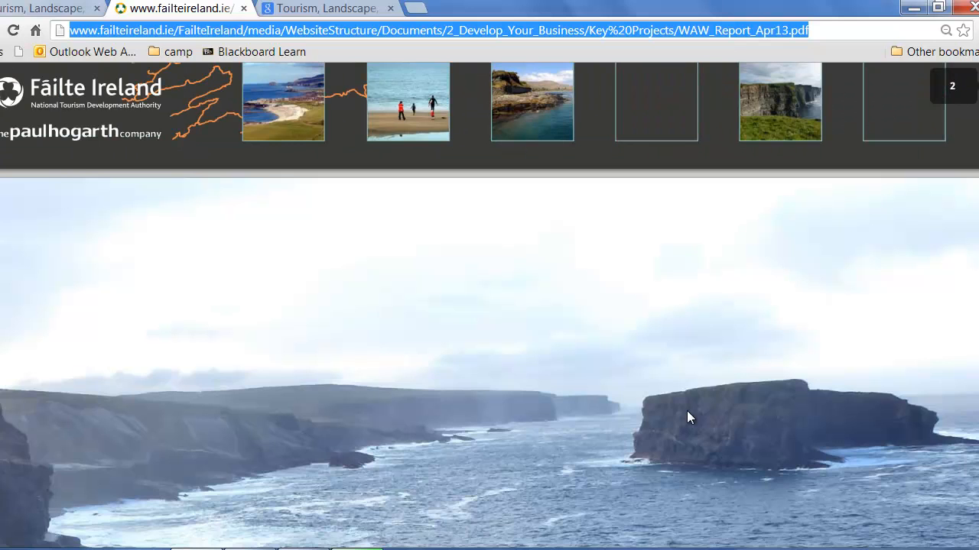
scroll(down, 3)
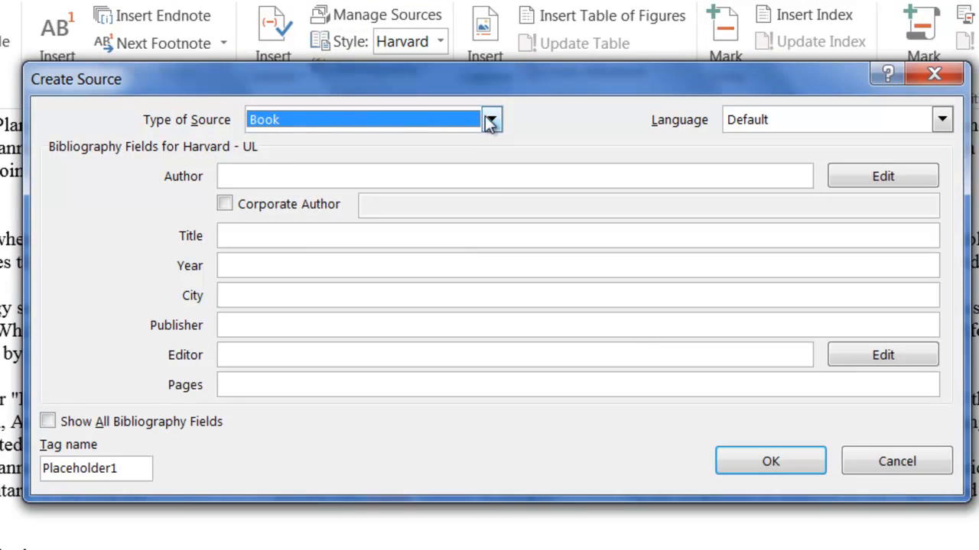
Step: Set the source type to Document From Web Site with a corporate author
click(491, 120)
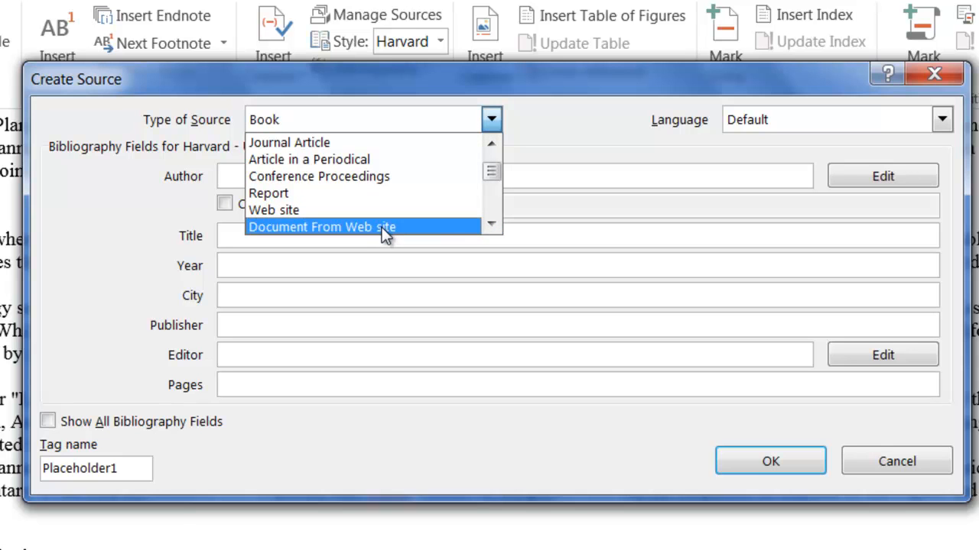
click(321, 227)
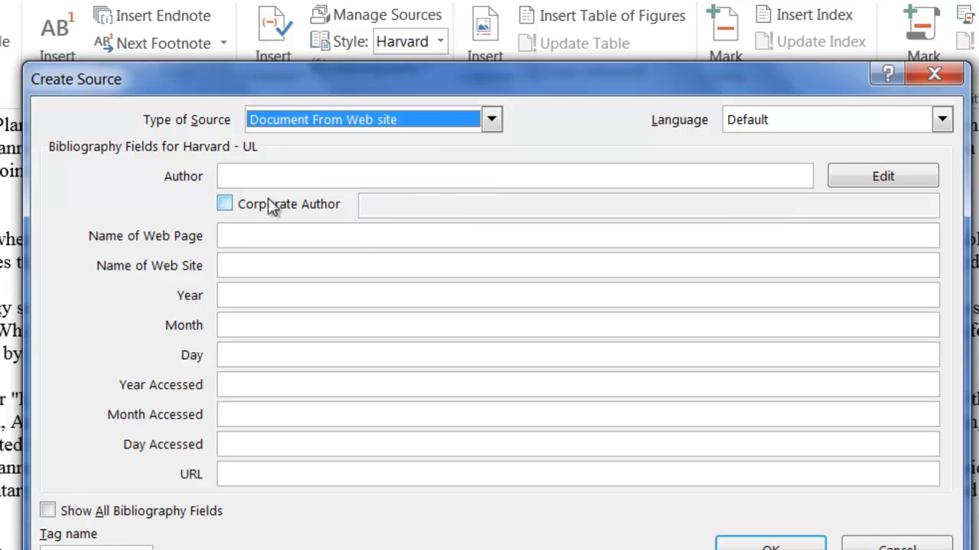
mouse_move(287, 212)
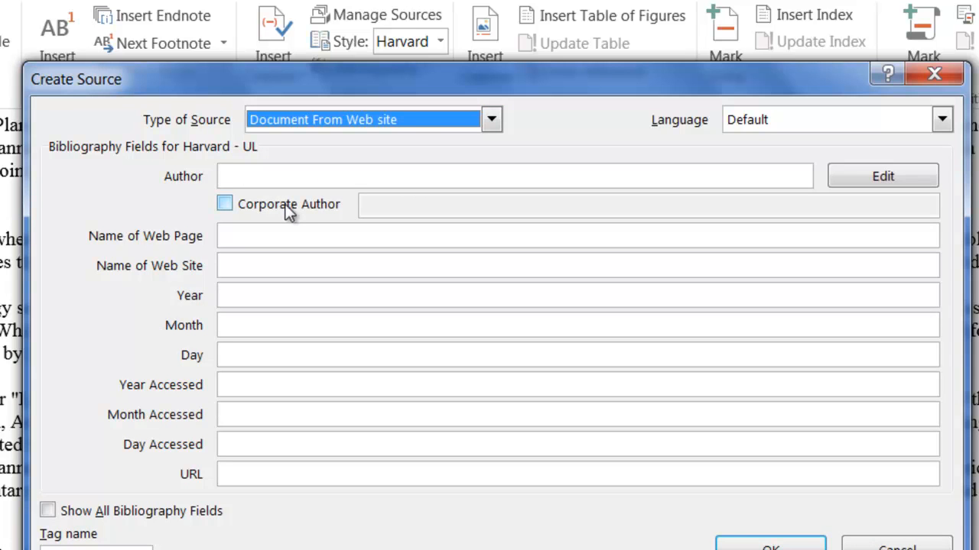
click(224, 204)
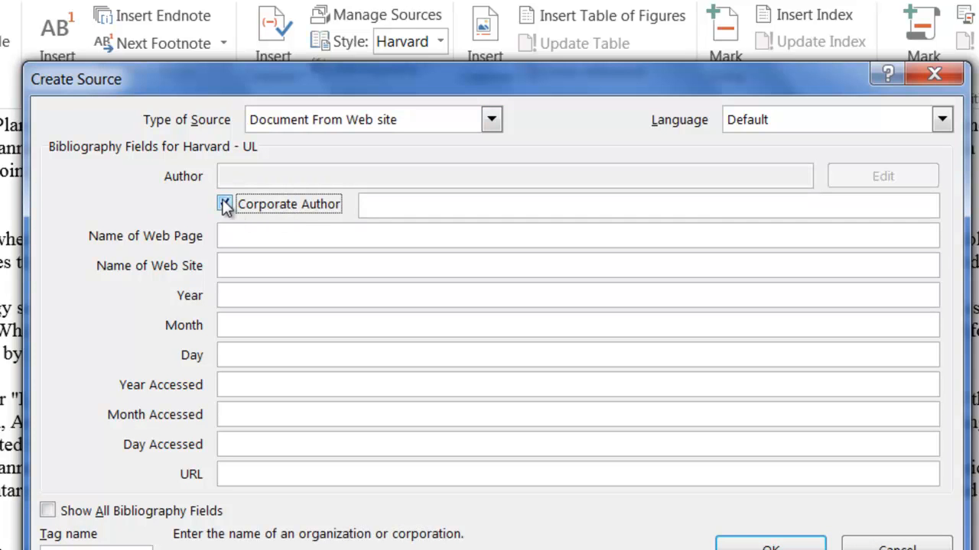
Step: Enter Failte Ireland as corporate author and paste the report's web address
click(224, 203)
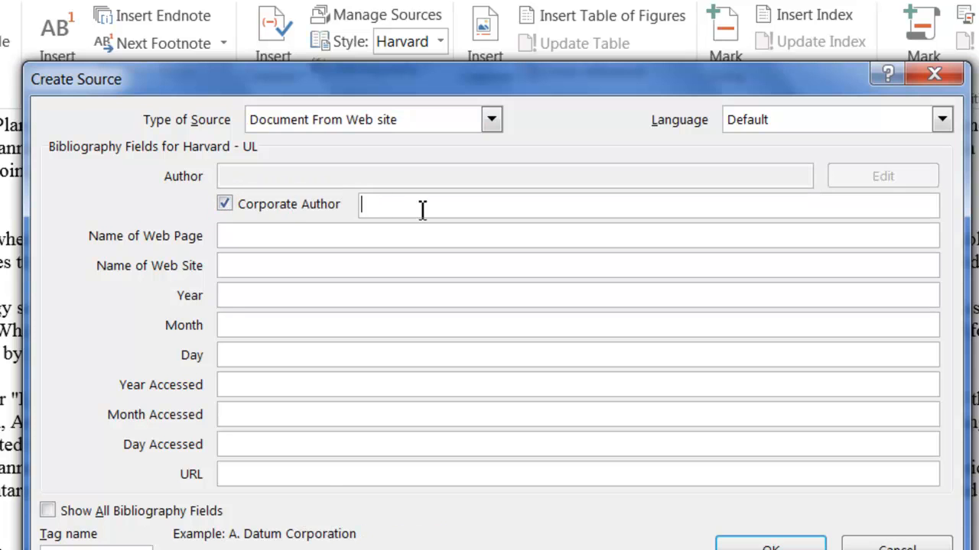
text(Failte)
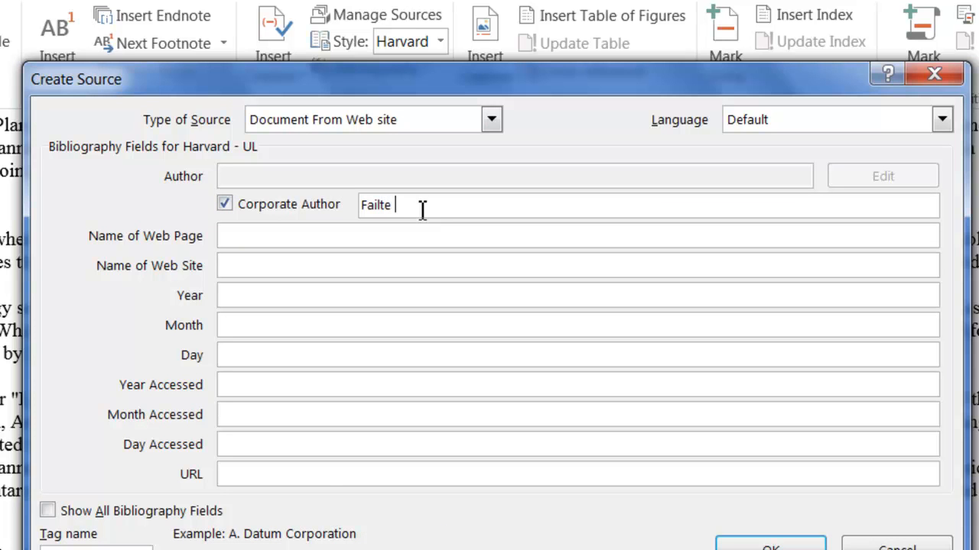
text(Irel)
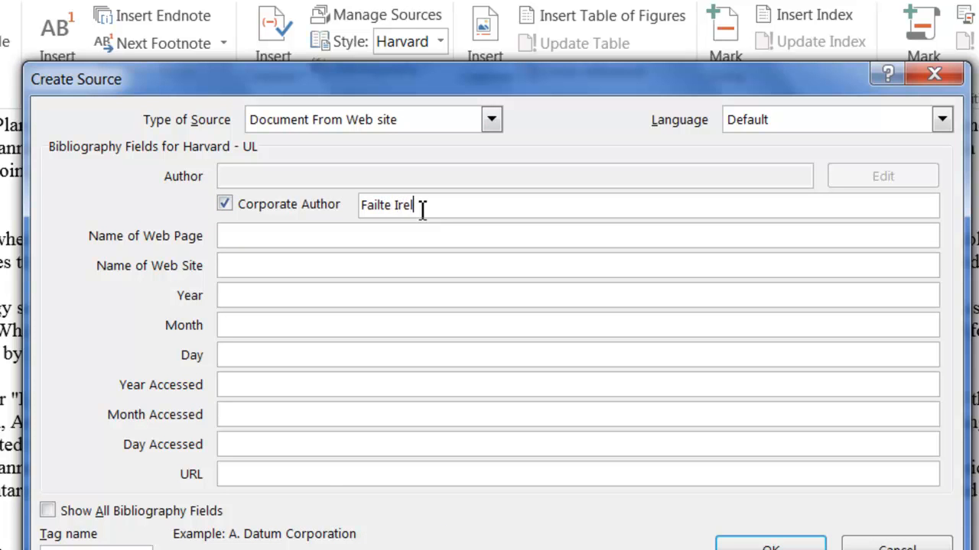
text(and)
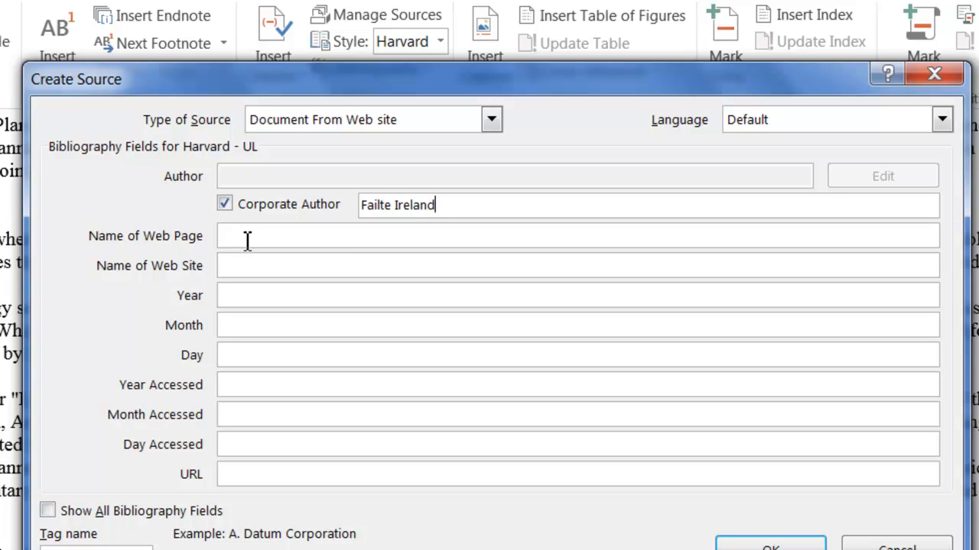
mouse_move(258, 470)
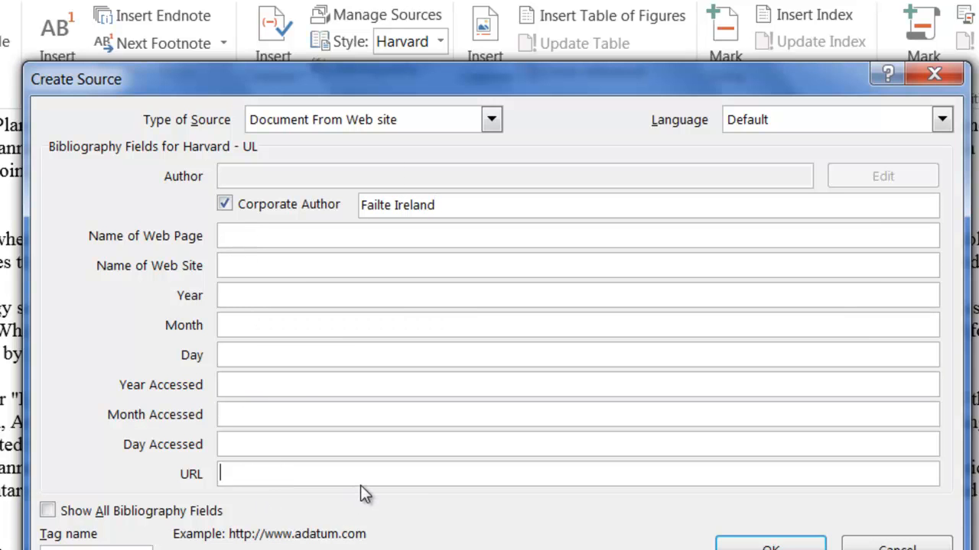
text(land.ie/FailteIreland/media/WebsiteStructure/Documents/2_Develop_Your_Business/Key%20Projects/WAW_Report_Apr13.pdf)
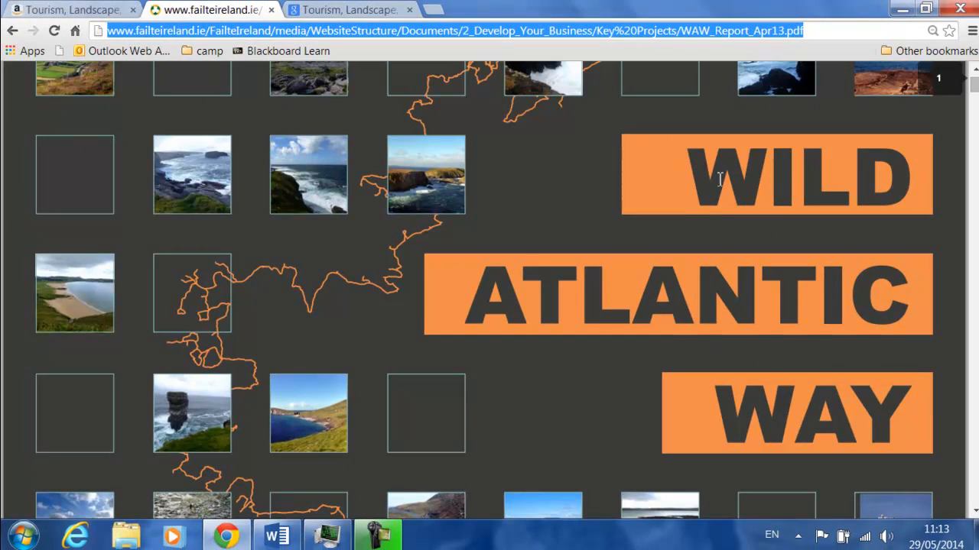
Step: Scroll down the Wild Atlantic Way PDF to read the report's title
scroll(down, 3)
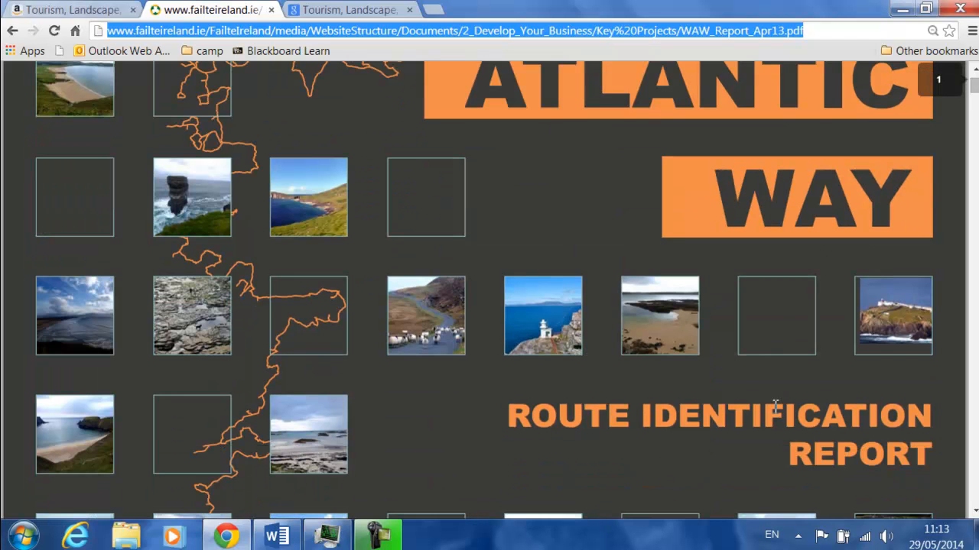
scroll(down, 3)
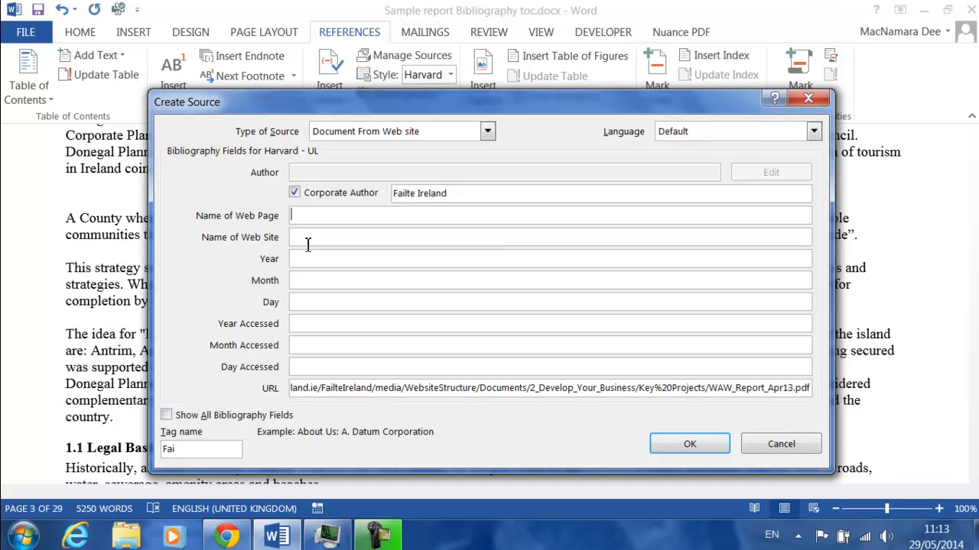
Step: Enter the Wild Atlantic Way Route Identification title and site name Failte Ireland
text(W)
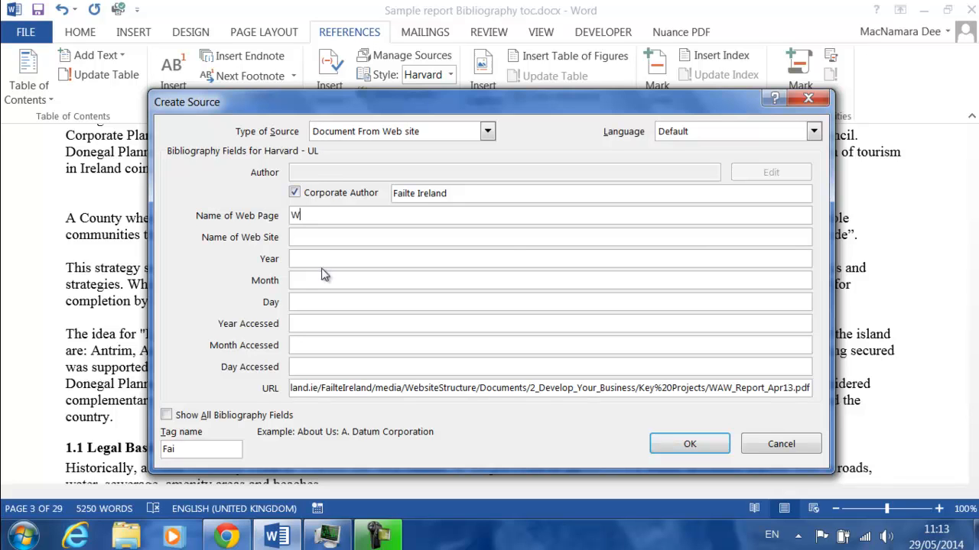
text(ild Atlantic Way)
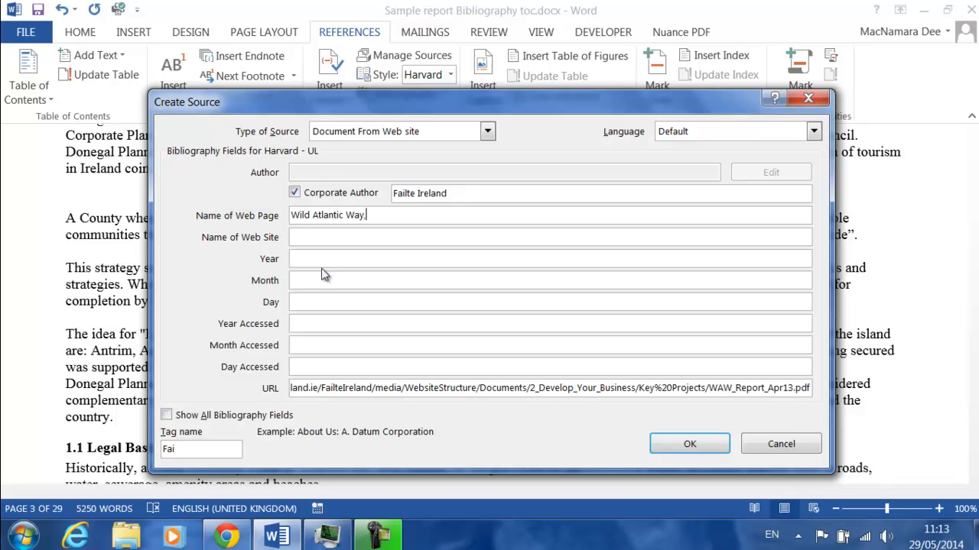
text(, Route t)
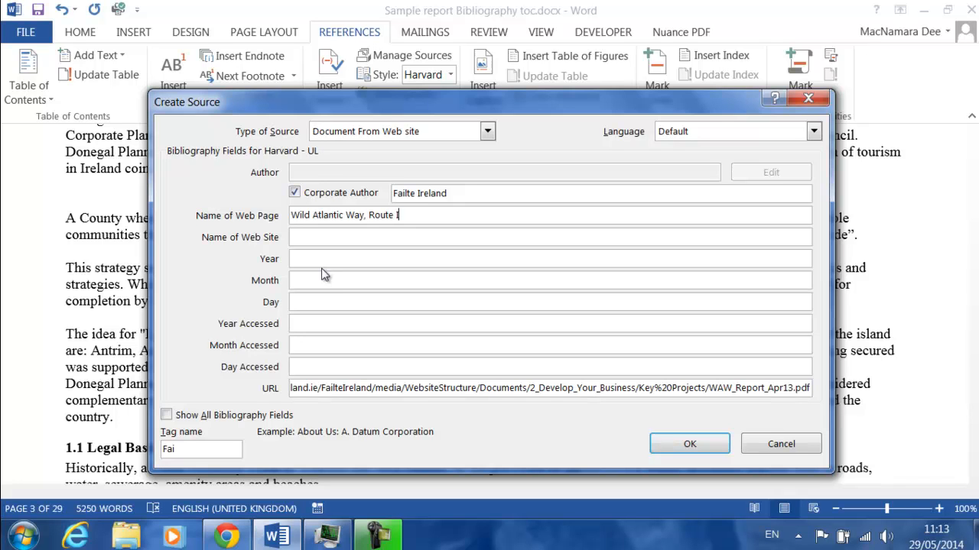
text(dentifica)
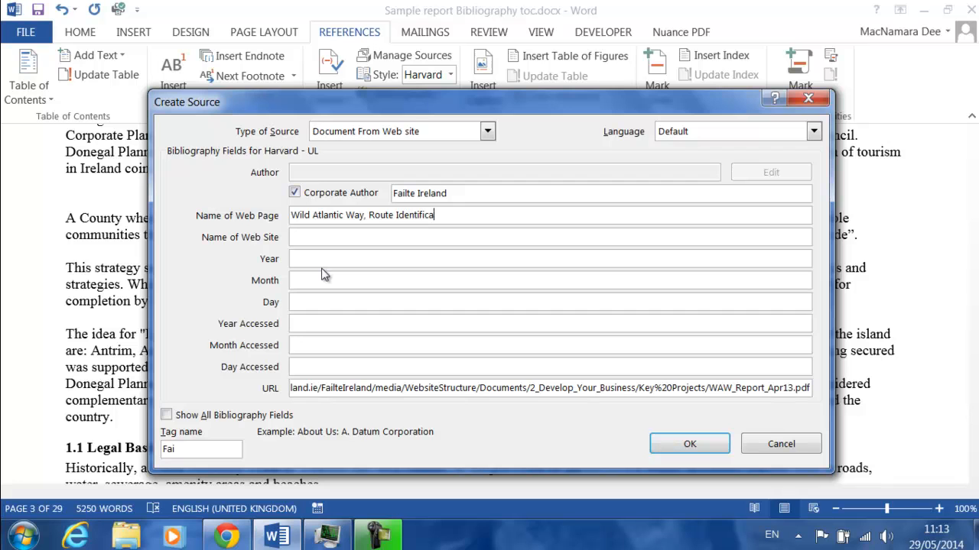
text(tion Report)
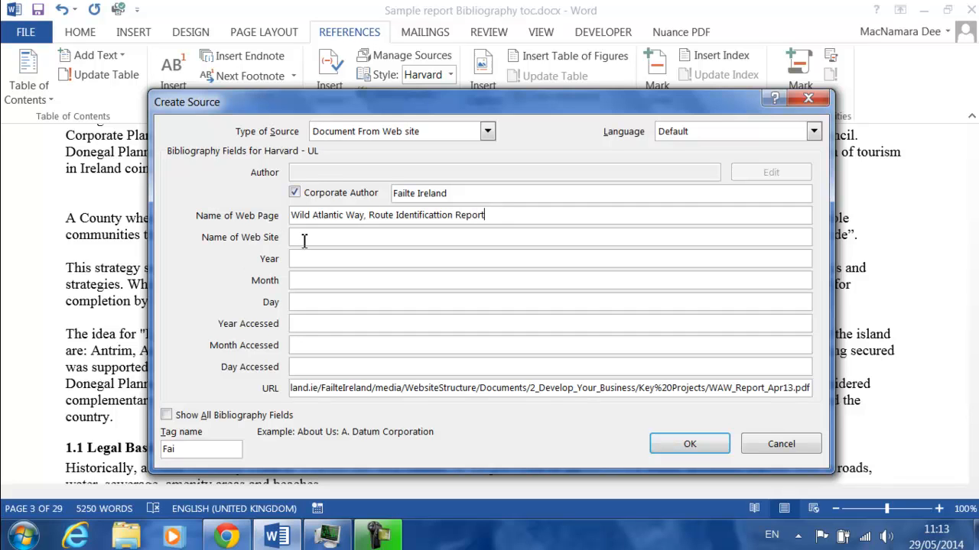
text(Failte Ireland)
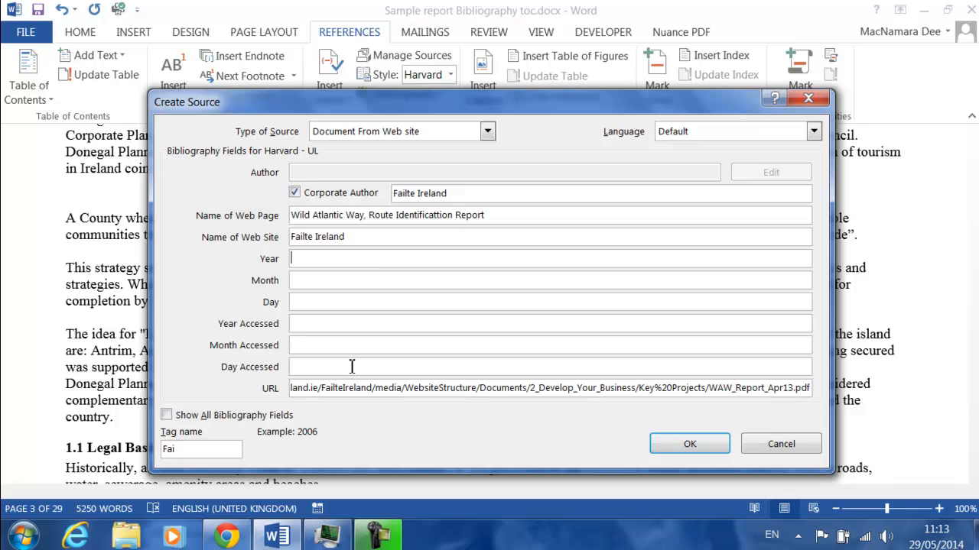
Step: Set the year to 2013 and the access date to 29 May 2014
text(2013)
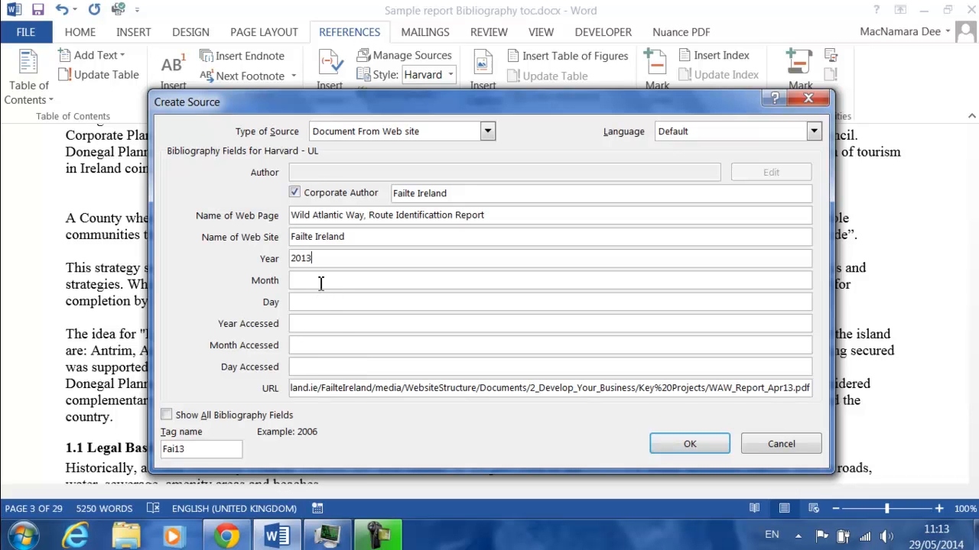
mouse_move(325, 319)
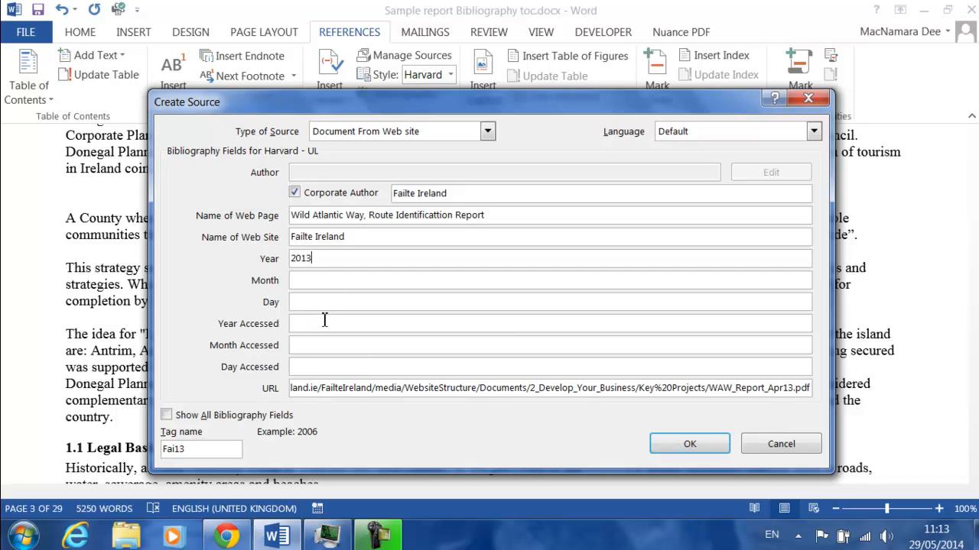
mouse_move(385, 415)
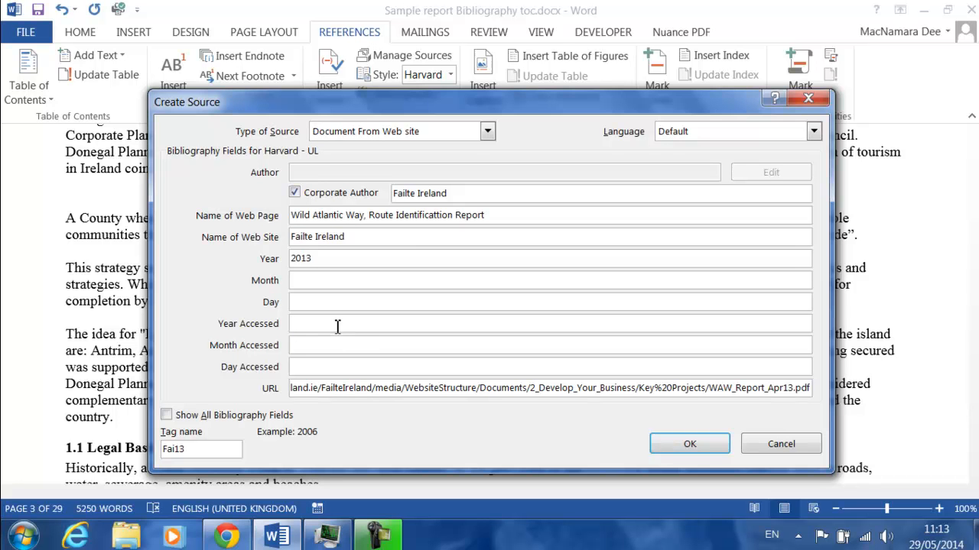
text(2014)
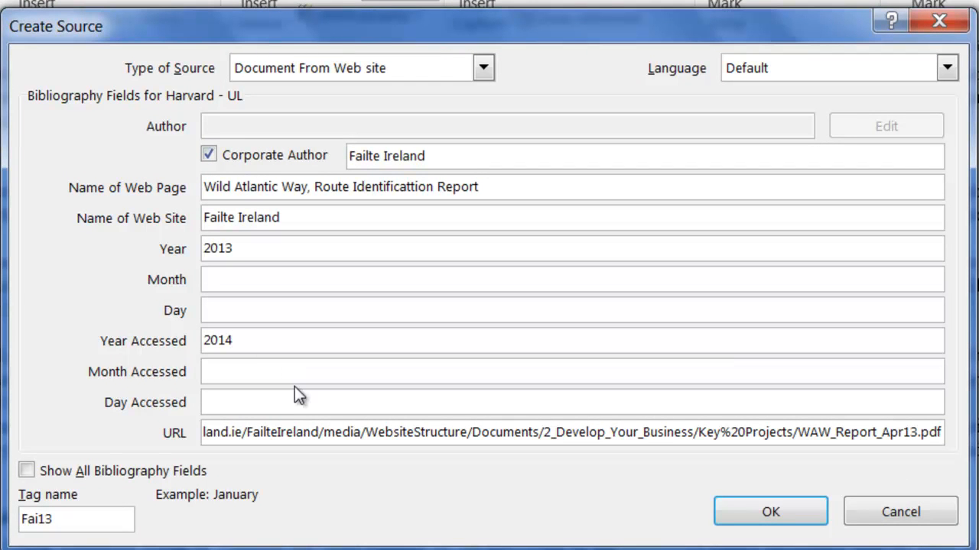
text(may)
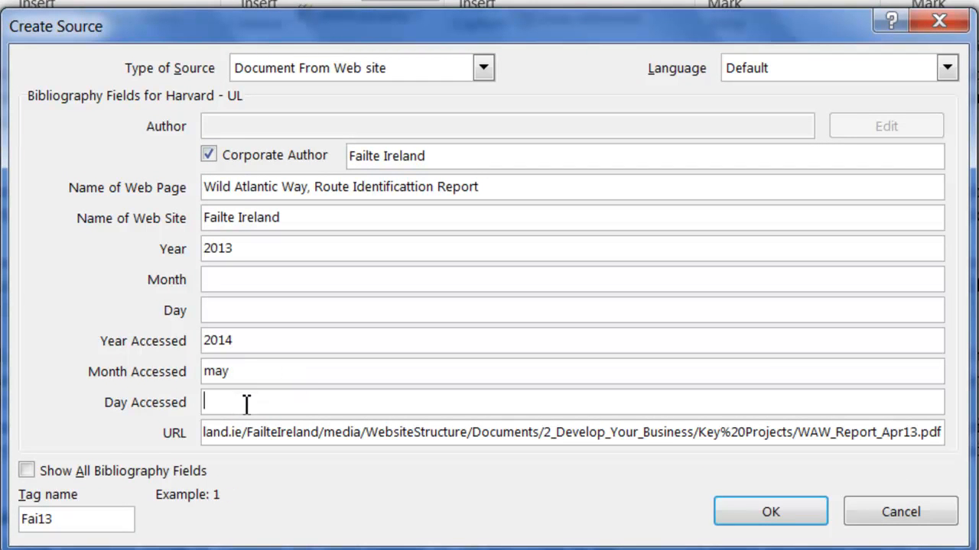
text(29)
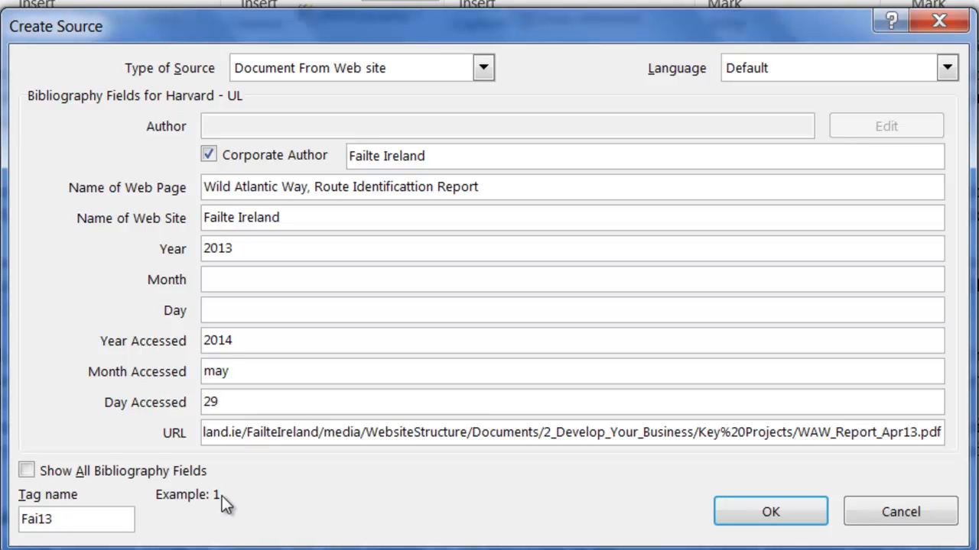
mouse_move(220, 506)
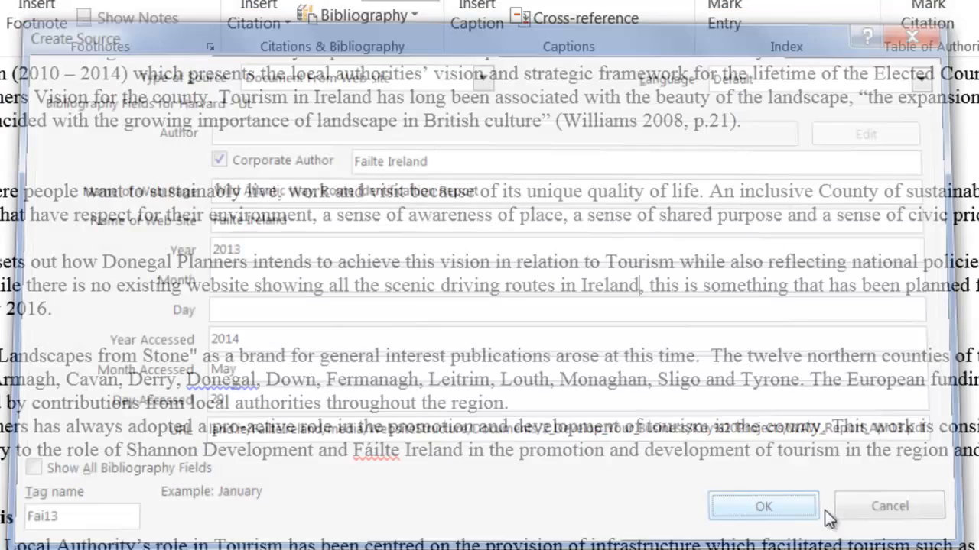
Step: Save the source to cite (Failte Ireland 2013), then scroll to the document's end
click(763, 506)
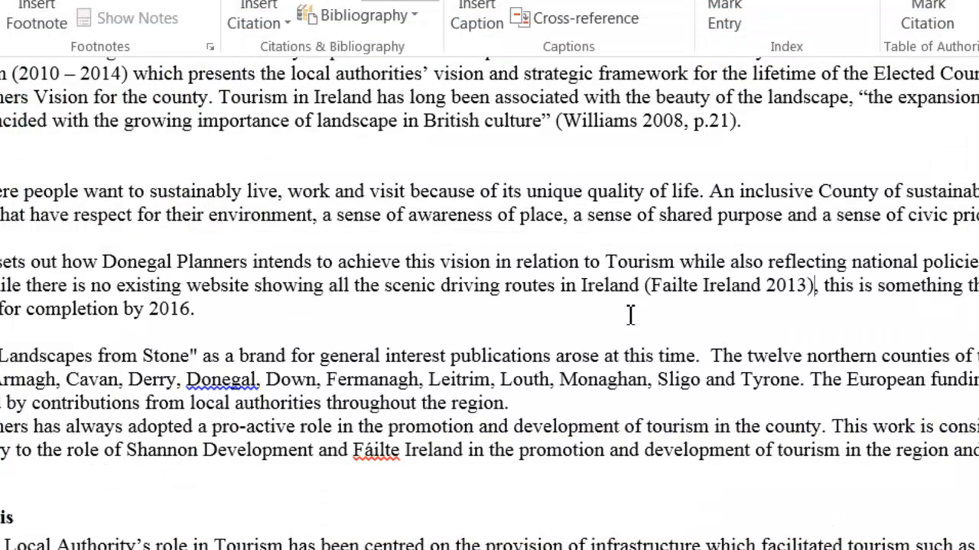
mouse_move(645, 298)
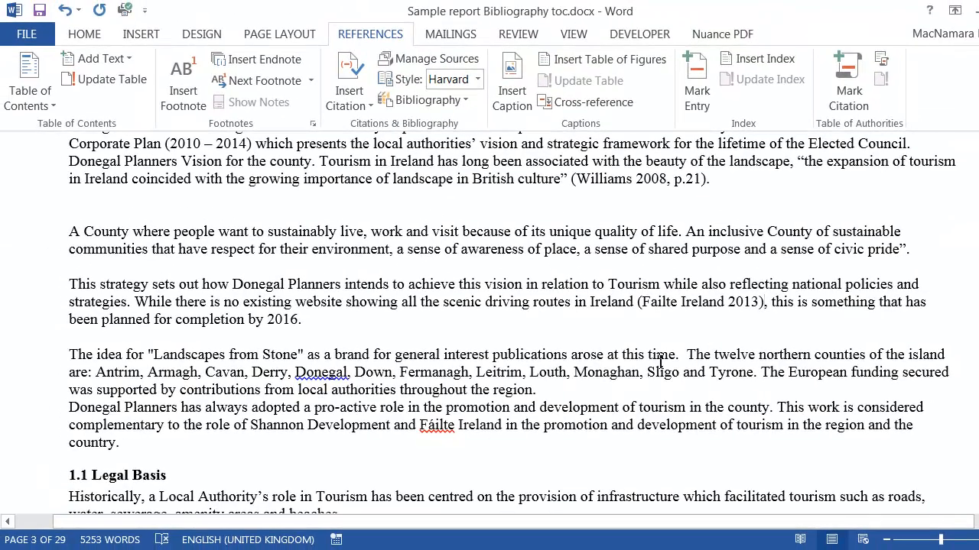
scroll(down, 3)
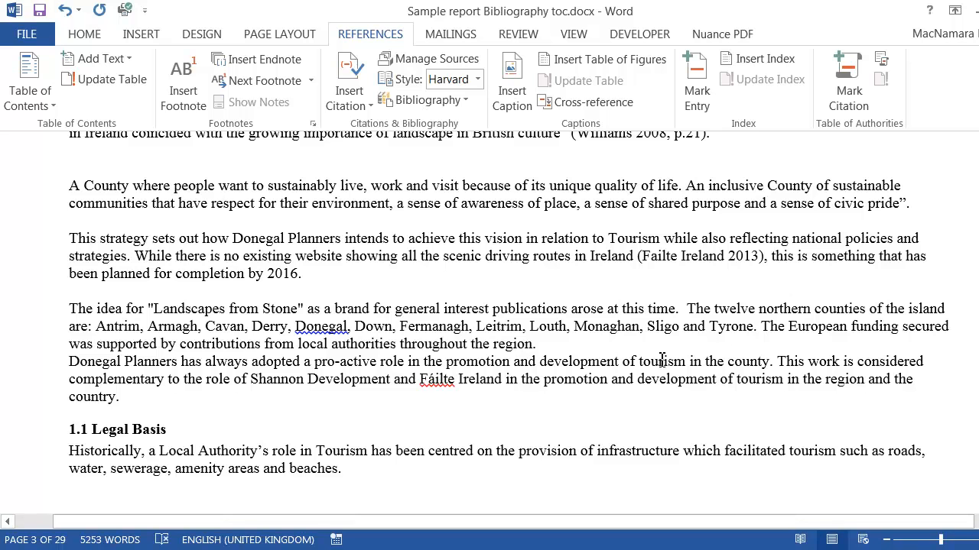
scroll(down, 3)
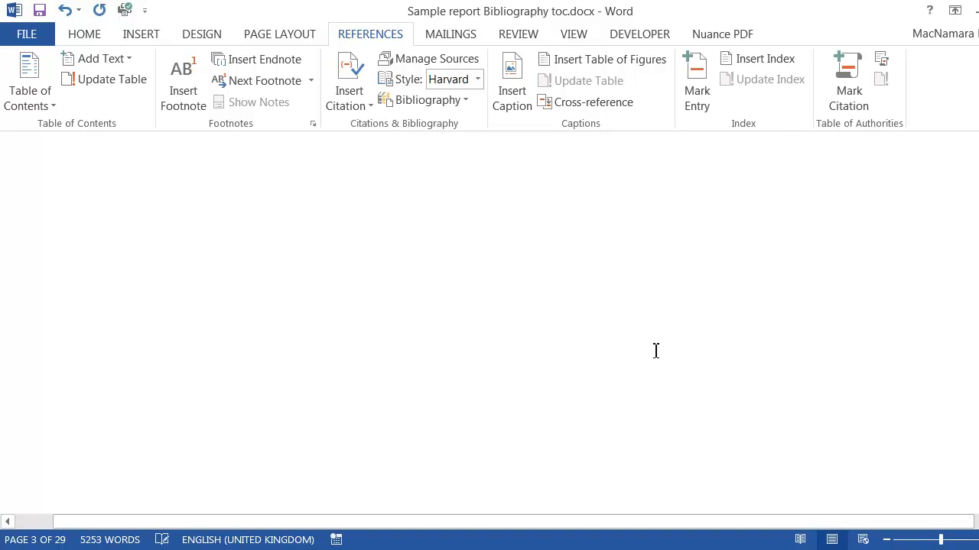
scroll(down, 3)
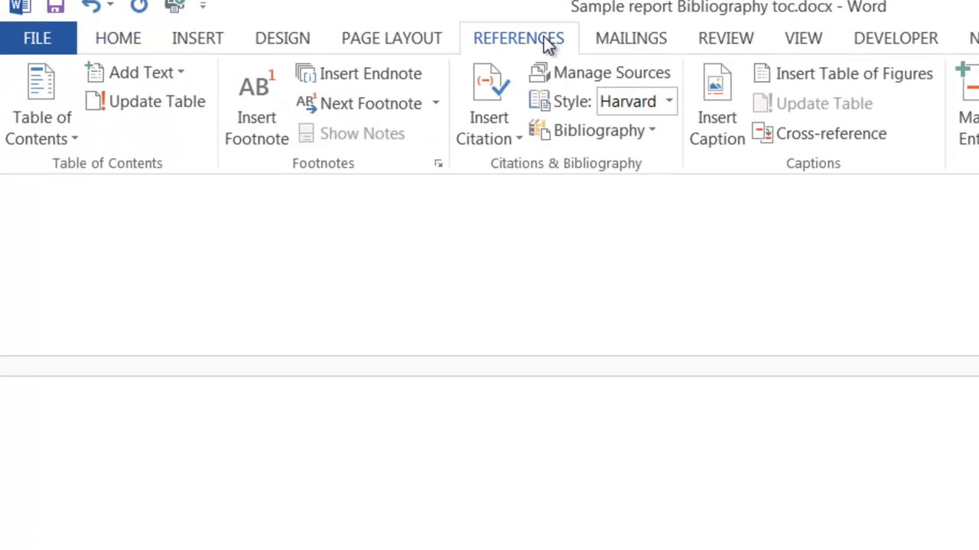
Step: Insert the built-in Bibliography listing aaa, Failte Ireland 2013, ibm and Williams 2008
click(598, 130)
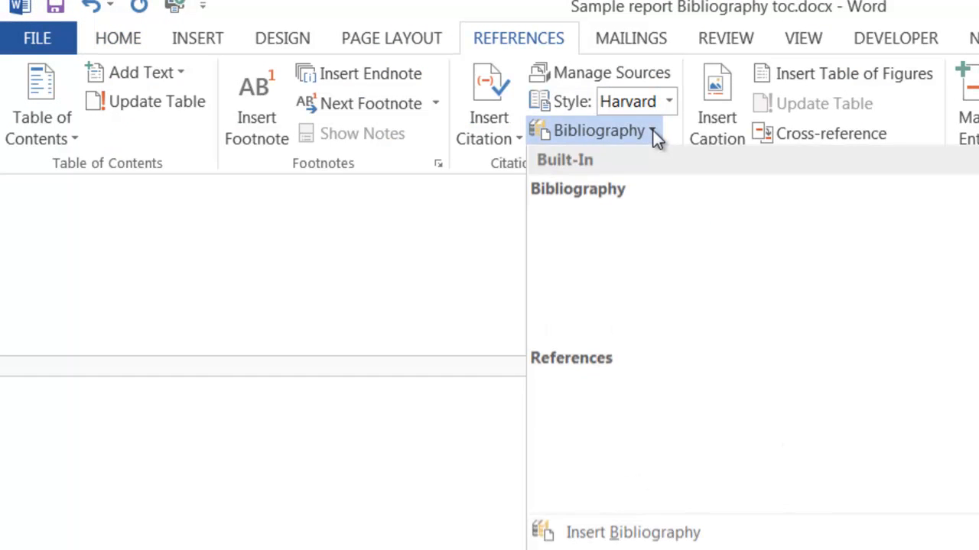
click(599, 130)
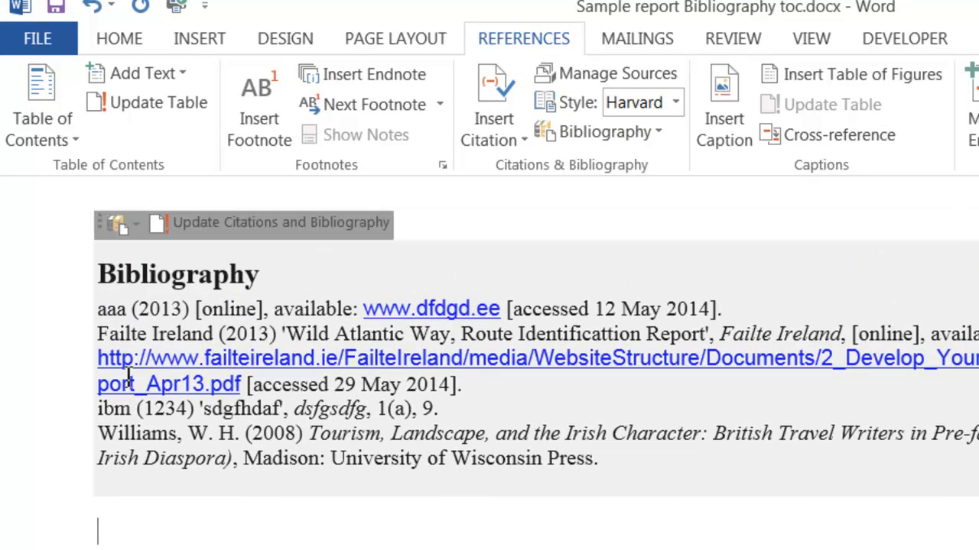
mouse_move(962, 344)
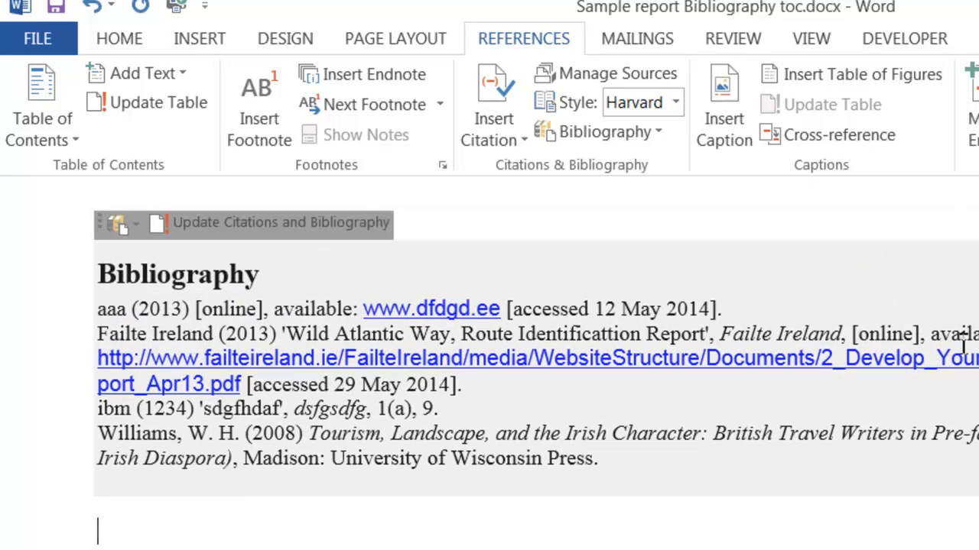
mouse_move(306, 451)
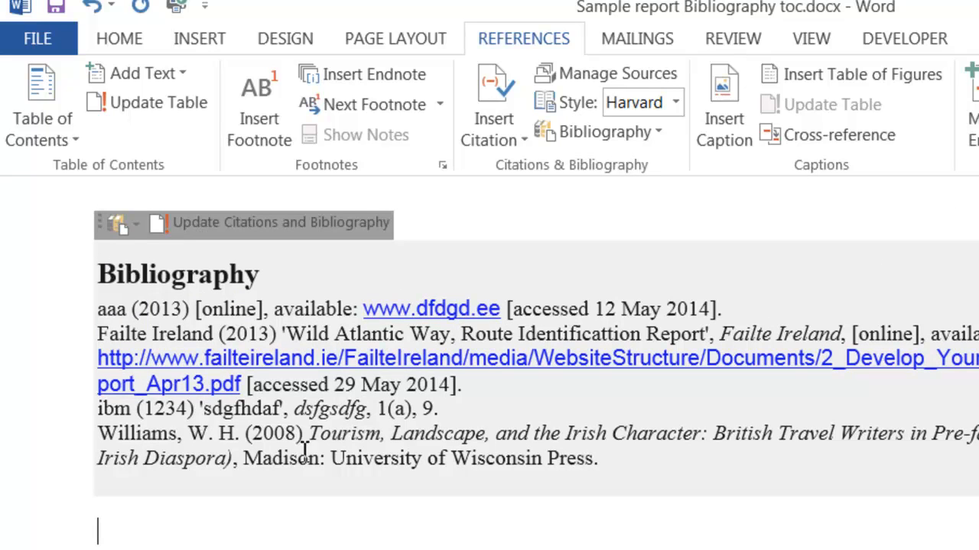